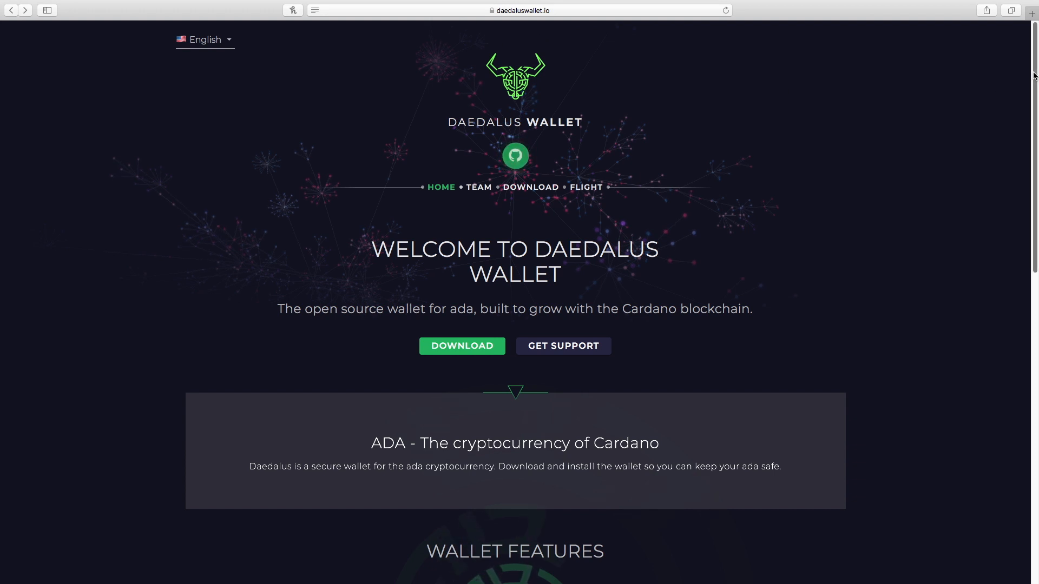
Step: Go to the Daedalus Download page showing version 4.4.1 for macOS, Linux and Windows
{"action": "scroll", "scroll_direction": "down", "scroll_amount": 3}
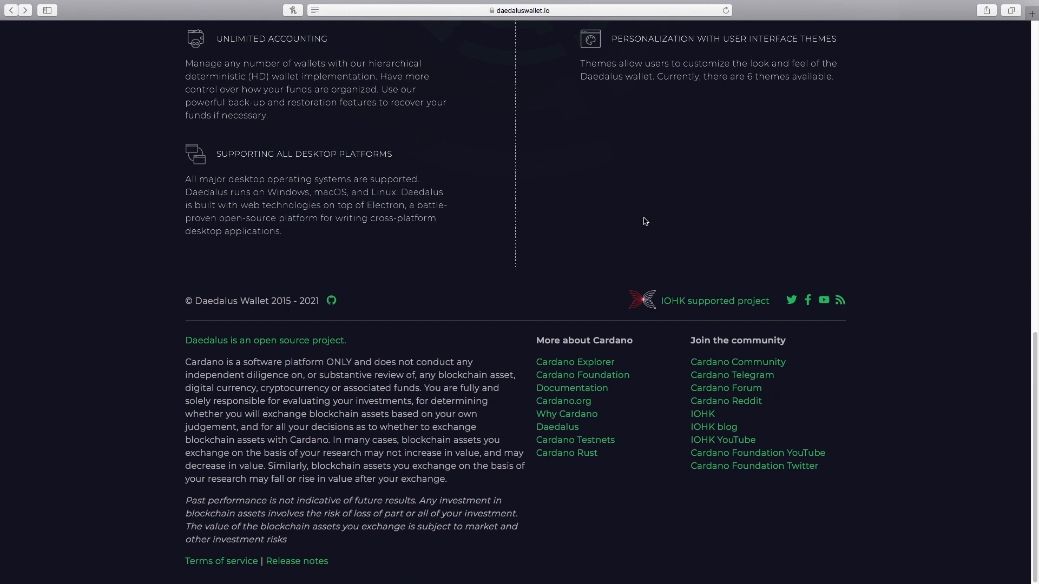
{"action": "mouse_move", "coordinate": [770, 336]}
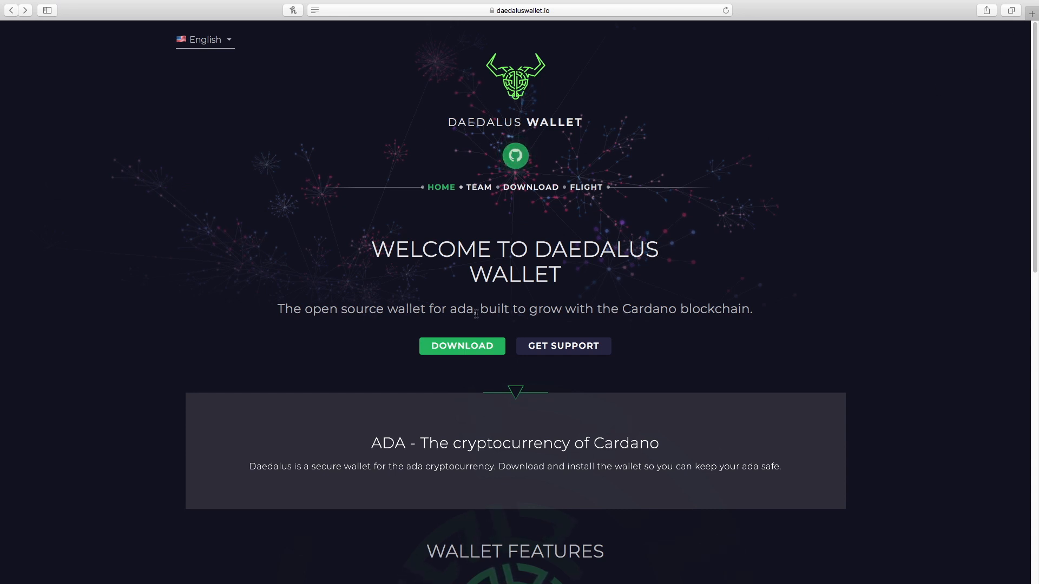
{"action": "left_click", "coordinate": [461, 345]}
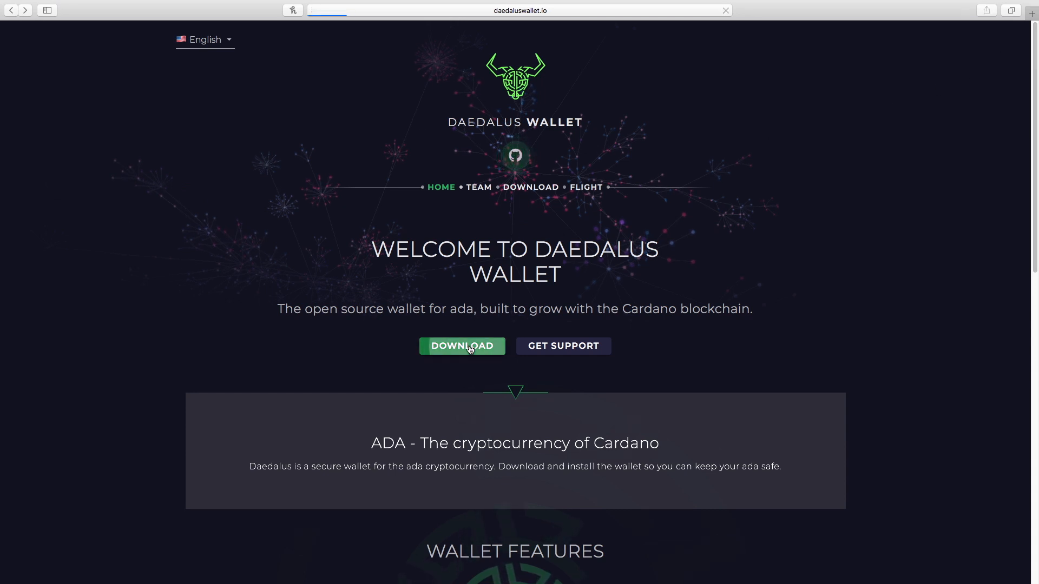
{"action": "left_click", "coordinate": [461, 345]}
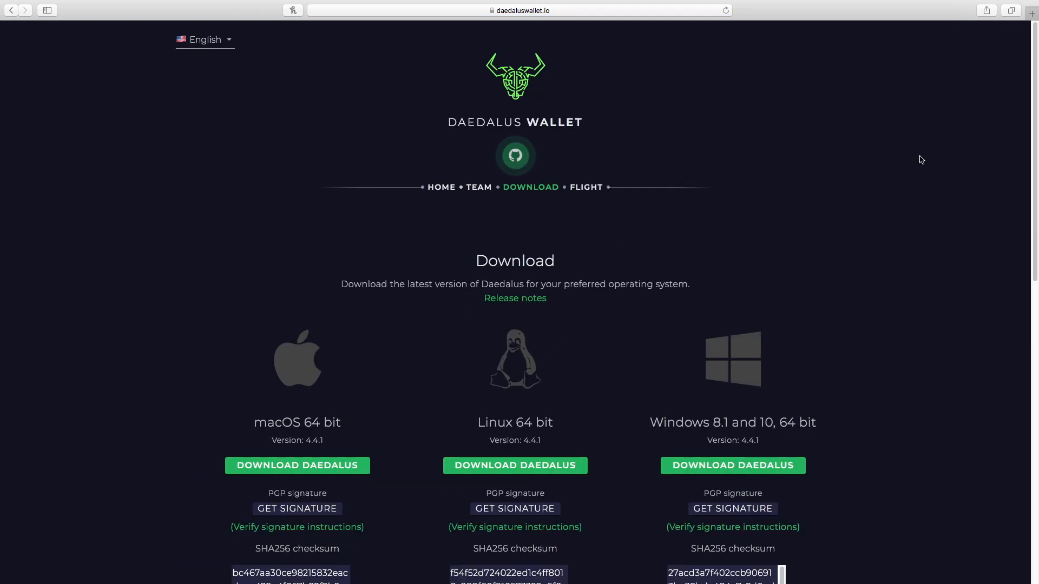
{"action": "scroll", "scroll_direction": "down", "scroll_amount": 3}
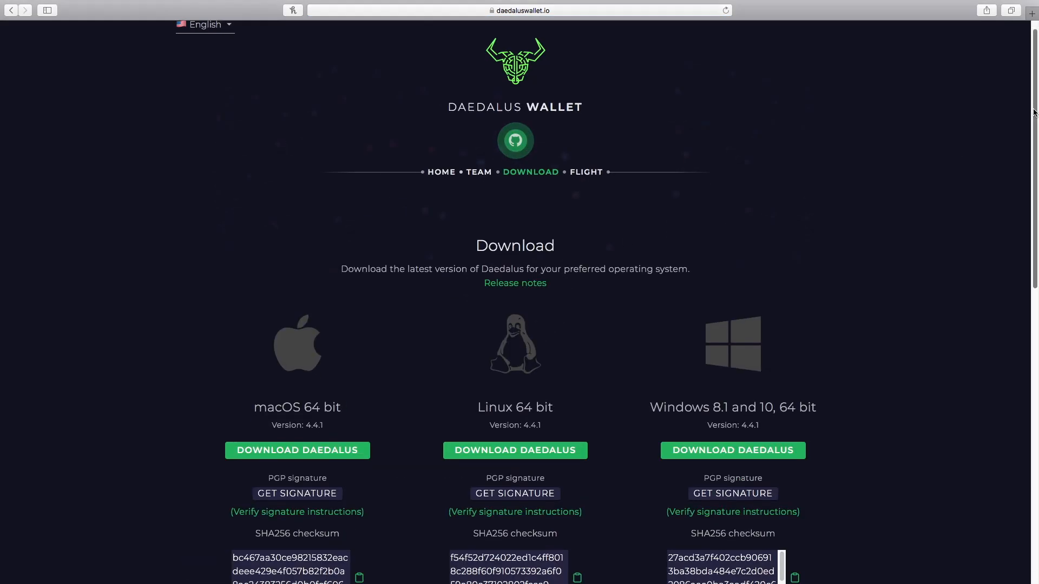
{"action": "scroll", "scroll_direction": "down", "scroll_amount": 3}
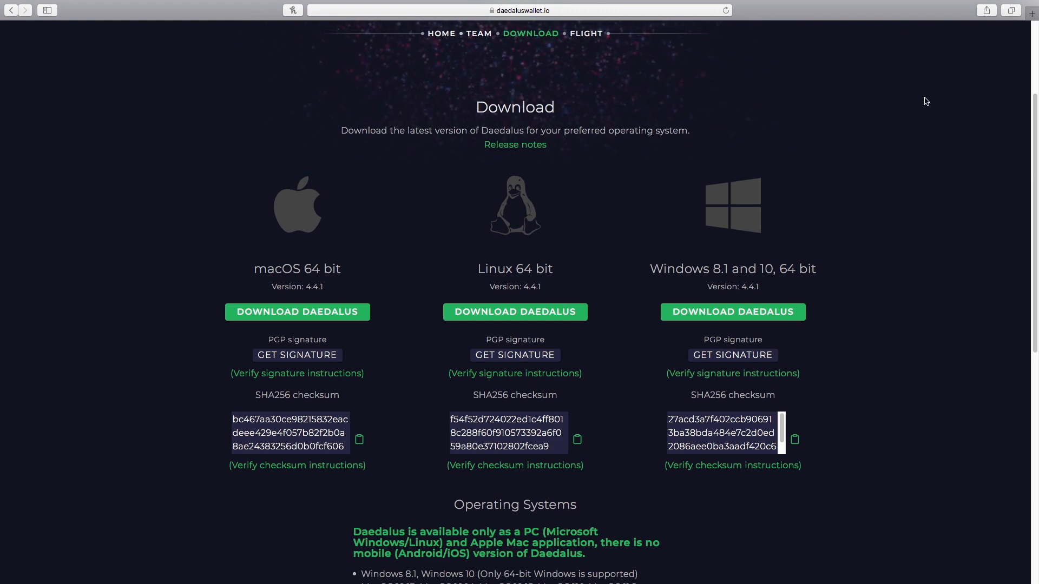
{"action": "mouse_move", "coordinate": [324, 168]}
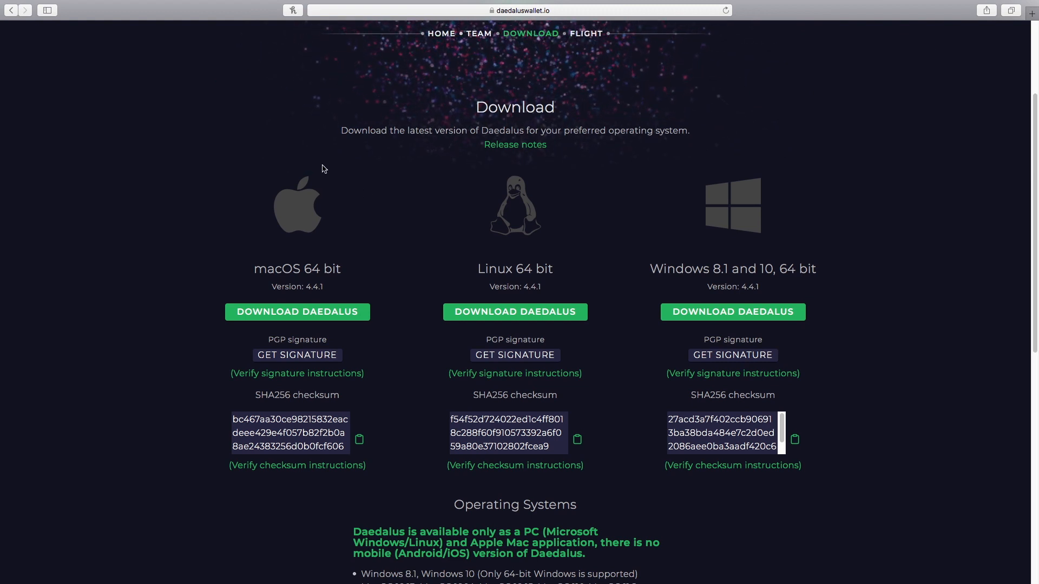
{"action": "mouse_move", "coordinate": [294, 172]}
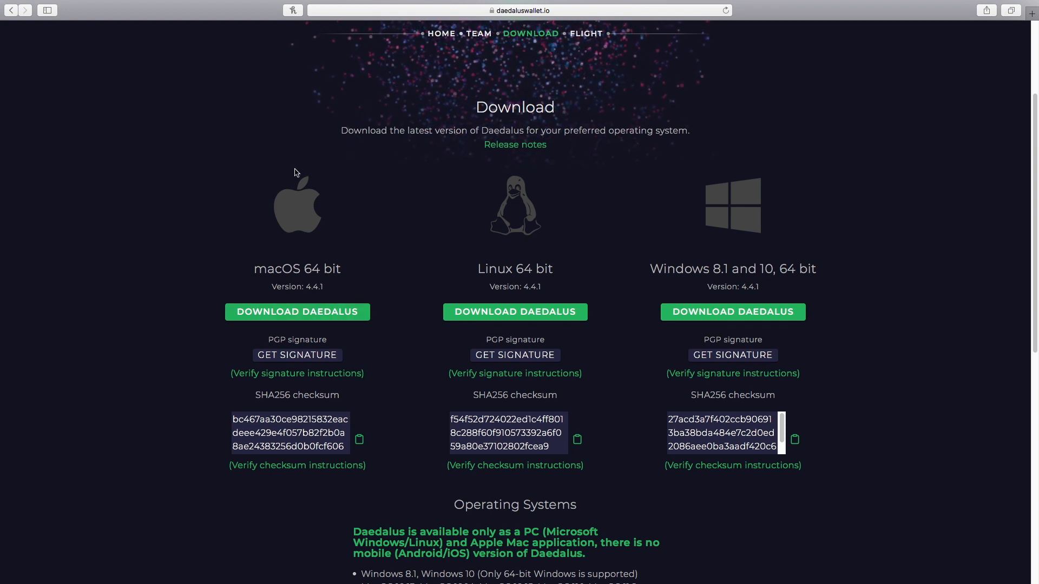
{"action": "mouse_move", "coordinate": [561, 230]}
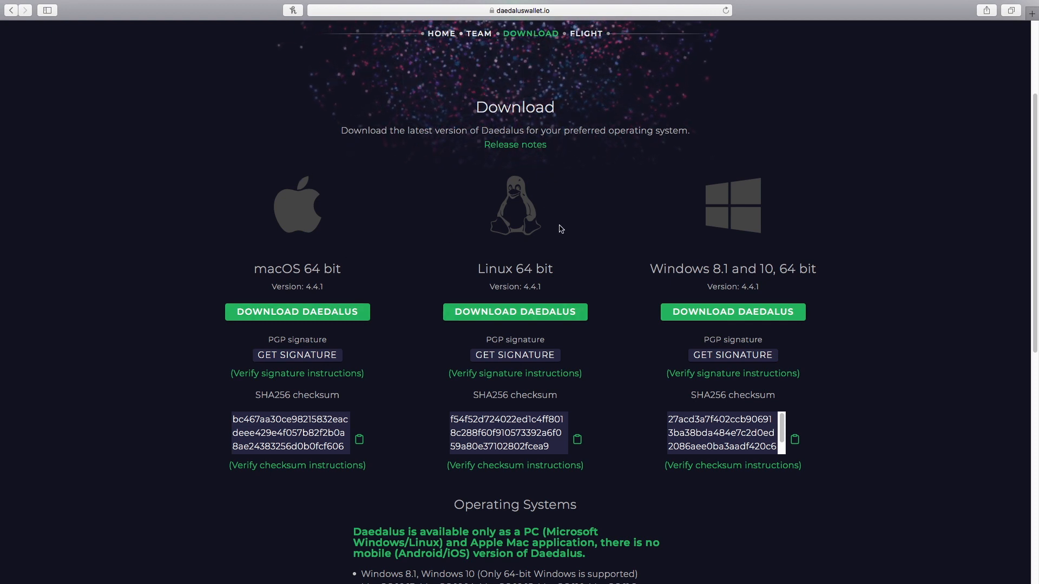
{"action": "mouse_move", "coordinate": [732, 177]}
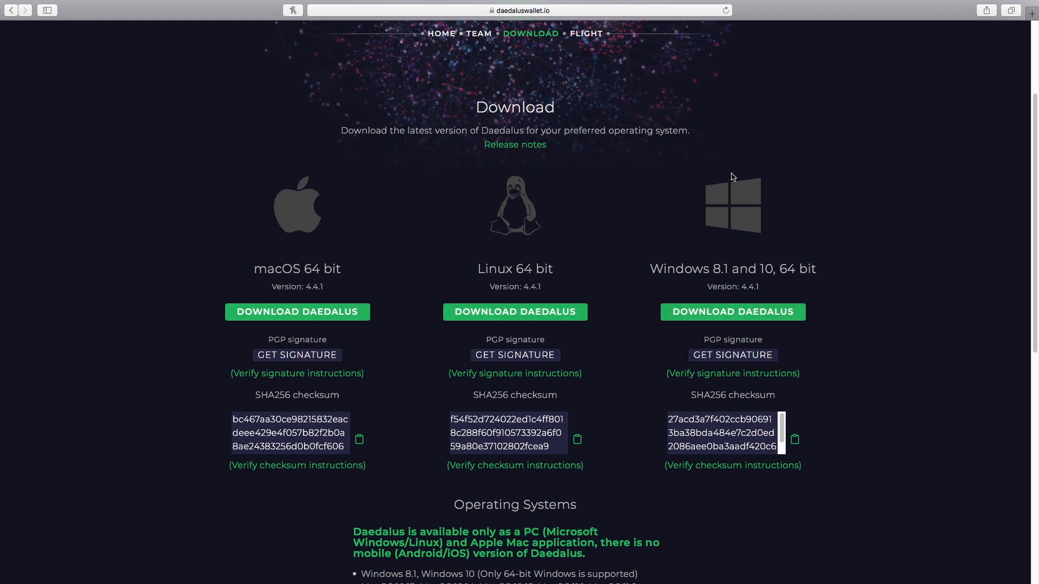
{"action": "mouse_move", "coordinate": [527, 248]}
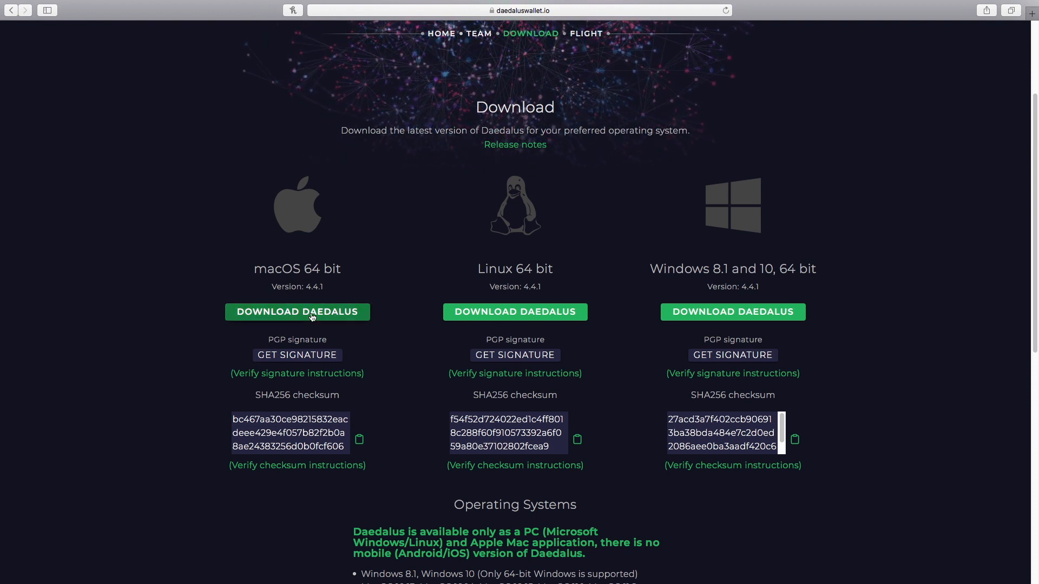
Step: Download the macOS 64-bit Daedalus 4.4.1 package (265.9 MB) and view Safari's downloads list
{"action": "left_click", "coordinate": [297, 311]}
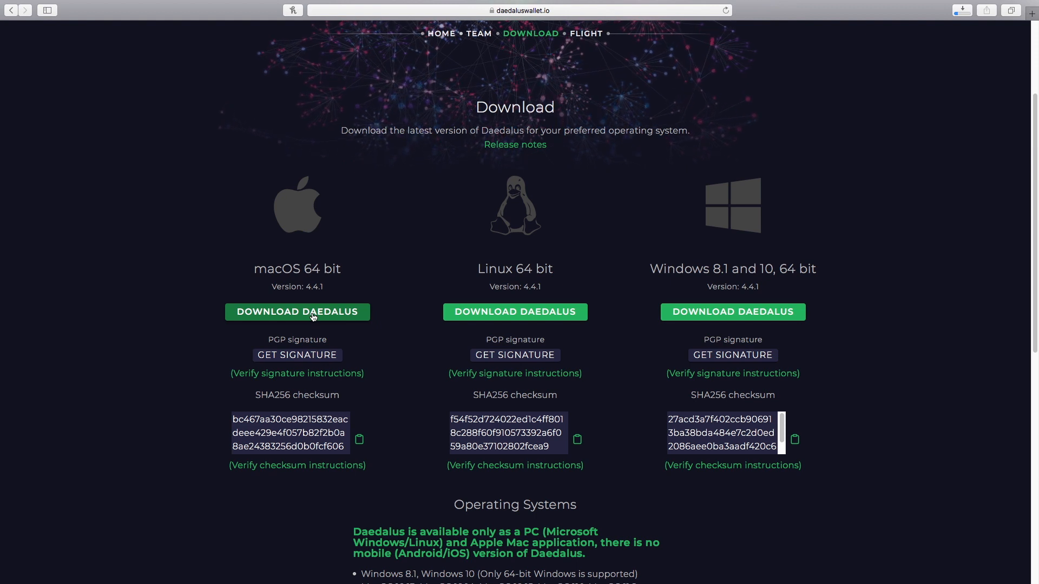
{"action": "scroll", "scroll_direction": "down", "scroll_amount": 3}
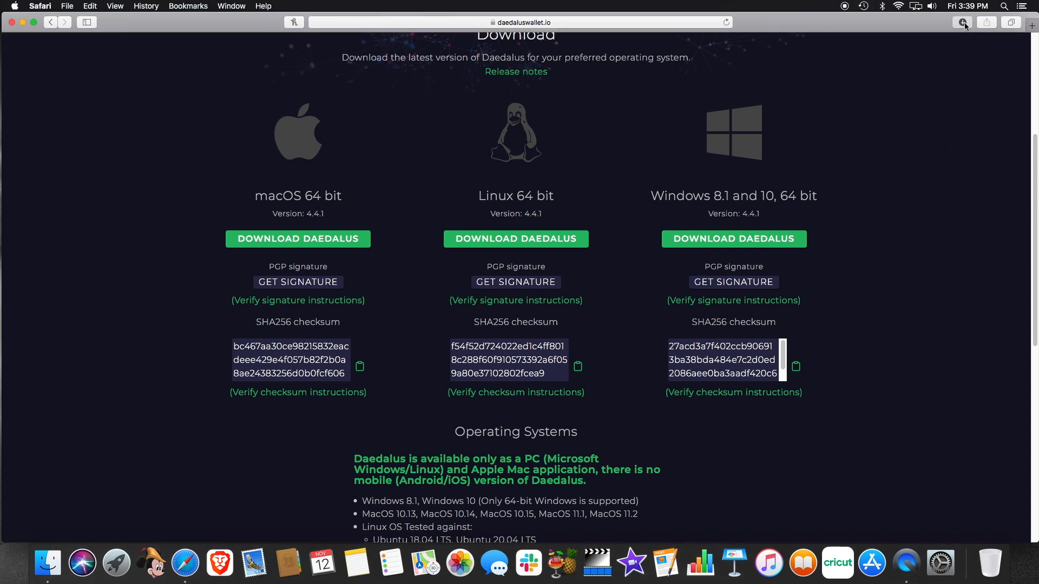
{"action": "left_click", "coordinate": [962, 22]}
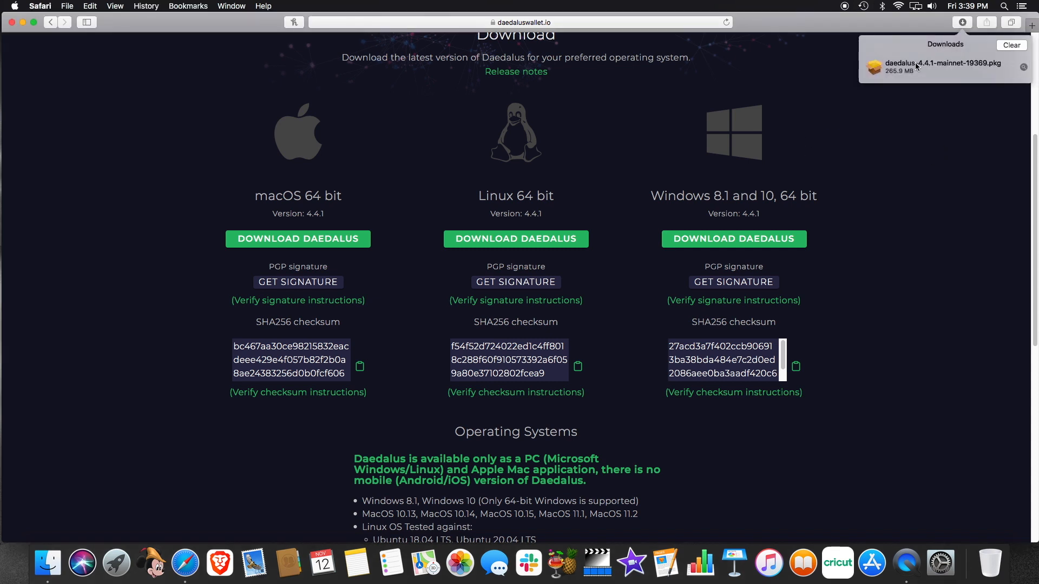
Step: Run the Daedalus 4.4.1 .pkg installer, authorize with the password, and close it
{"action": "double_click", "coordinate": [938, 66]}
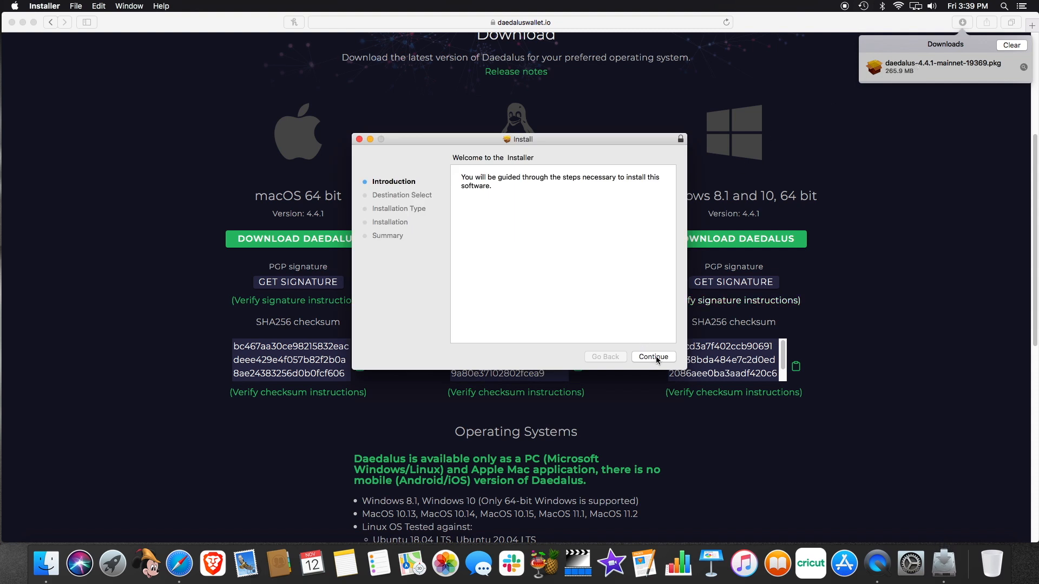
{"action": "left_click", "coordinate": [652, 356]}
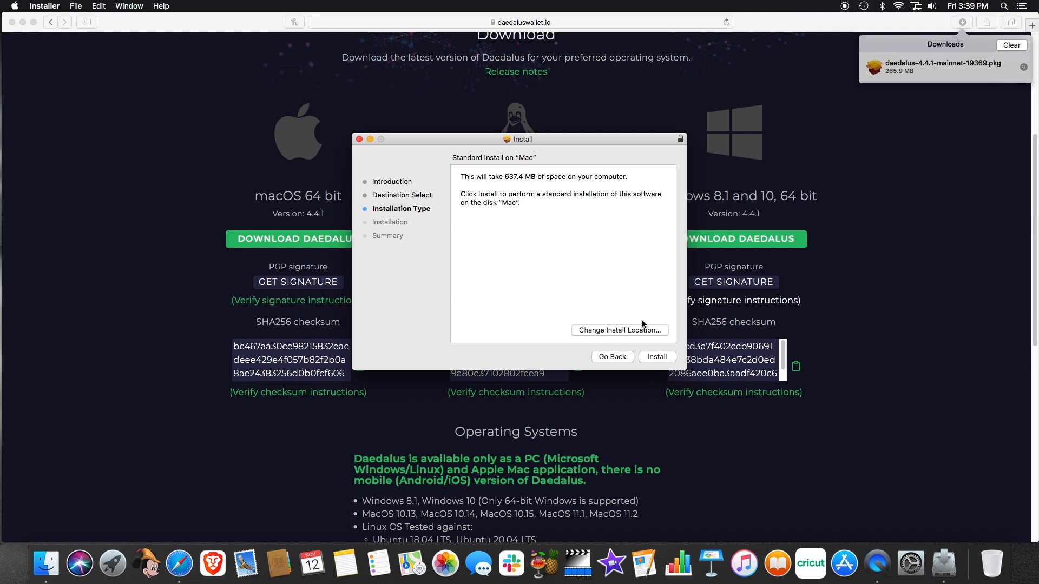
{"action": "left_click", "coordinate": [655, 356]}
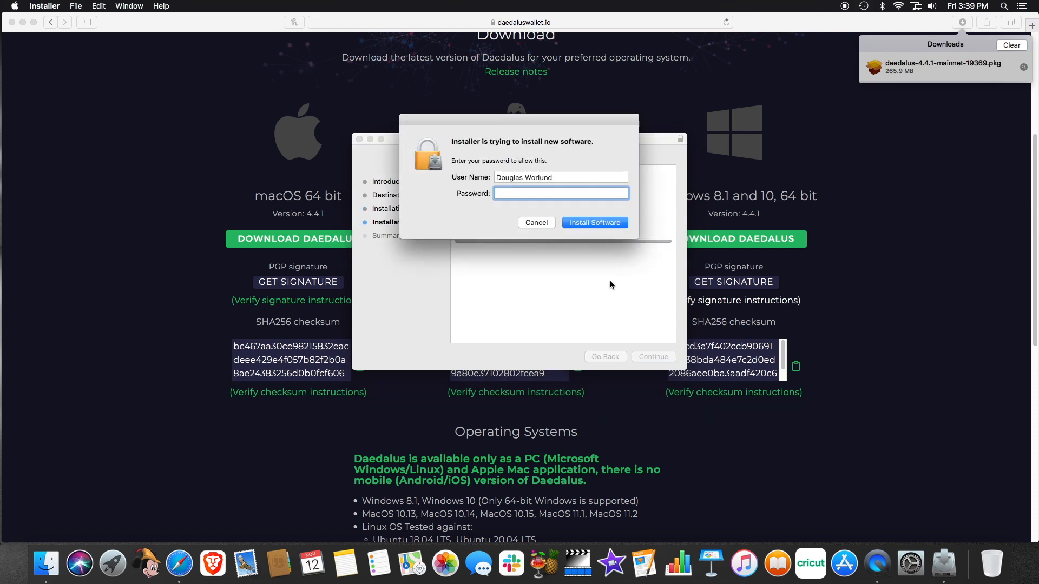
{"action": "type", "text": "password"}
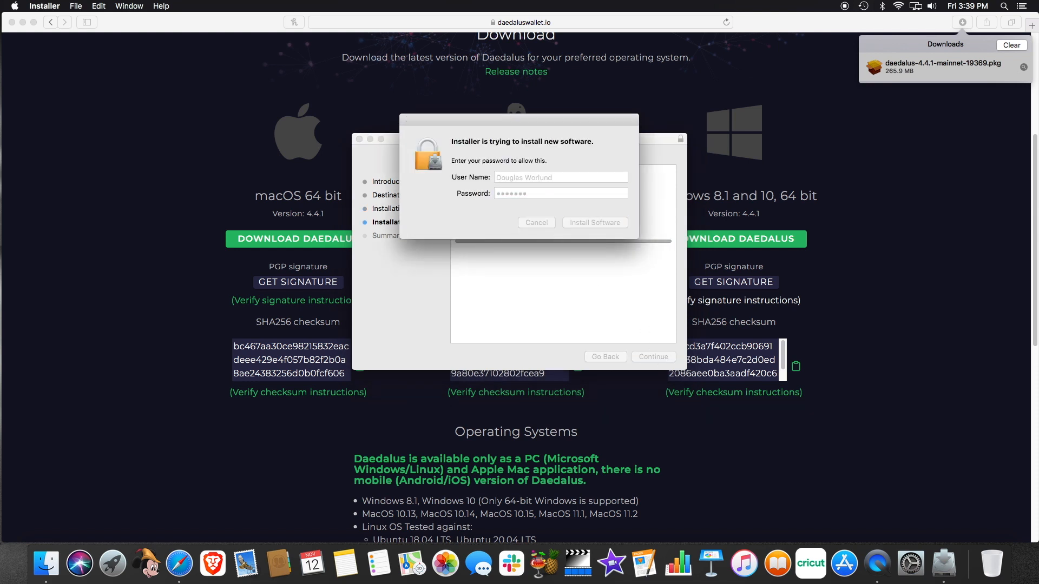
{"action": "left_click", "coordinate": [594, 222]}
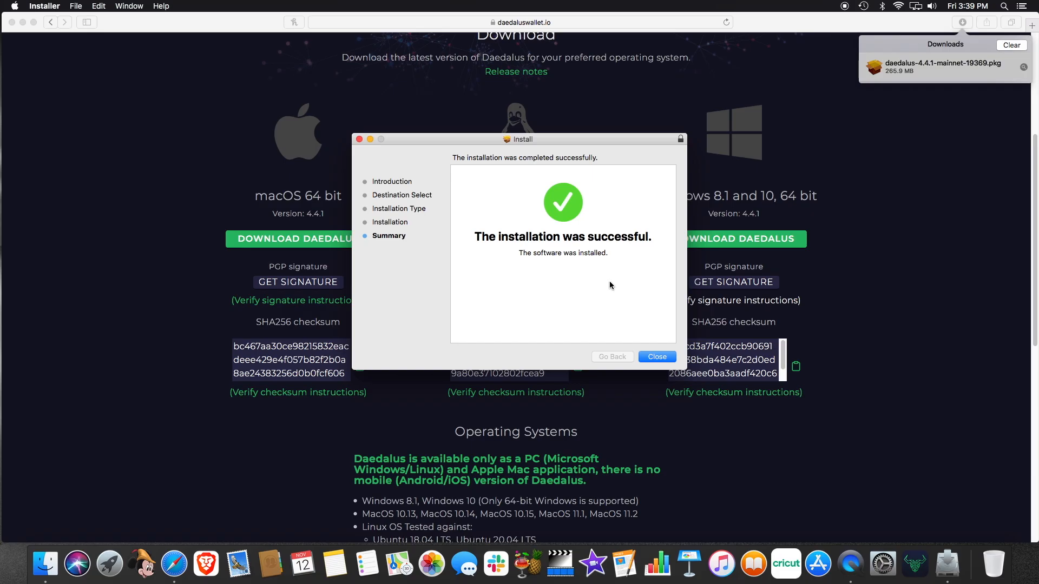
{"action": "left_click", "coordinate": [656, 357]}
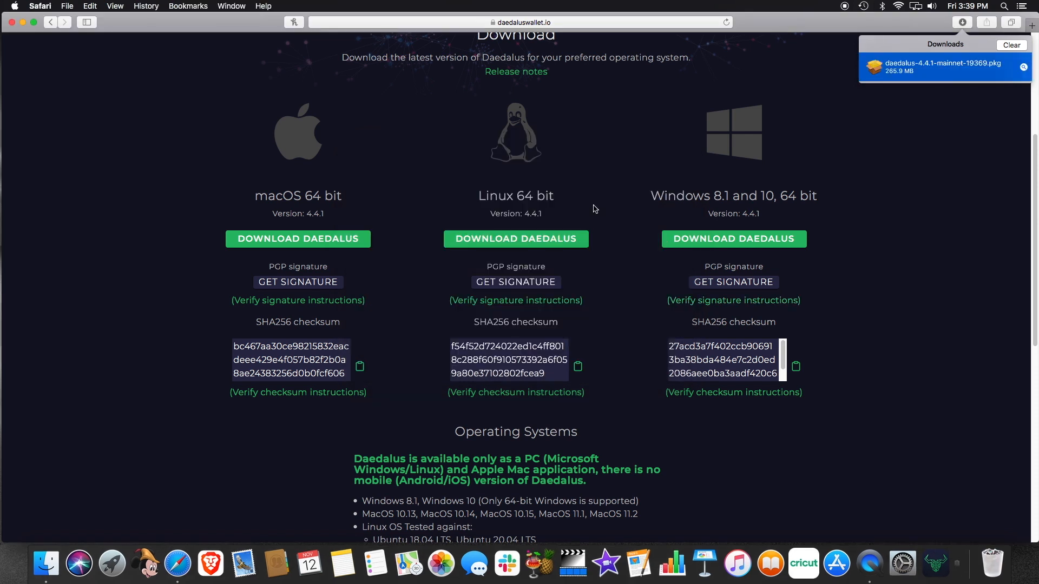
{"action": "mouse_move", "coordinate": [959, 539]}
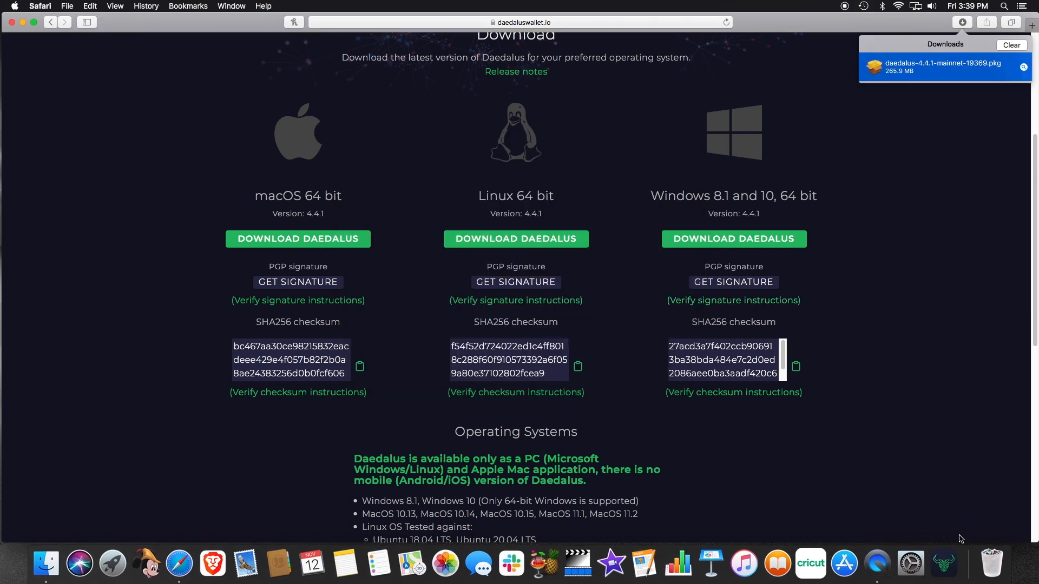
{"action": "mouse_move", "coordinate": [941, 563]}
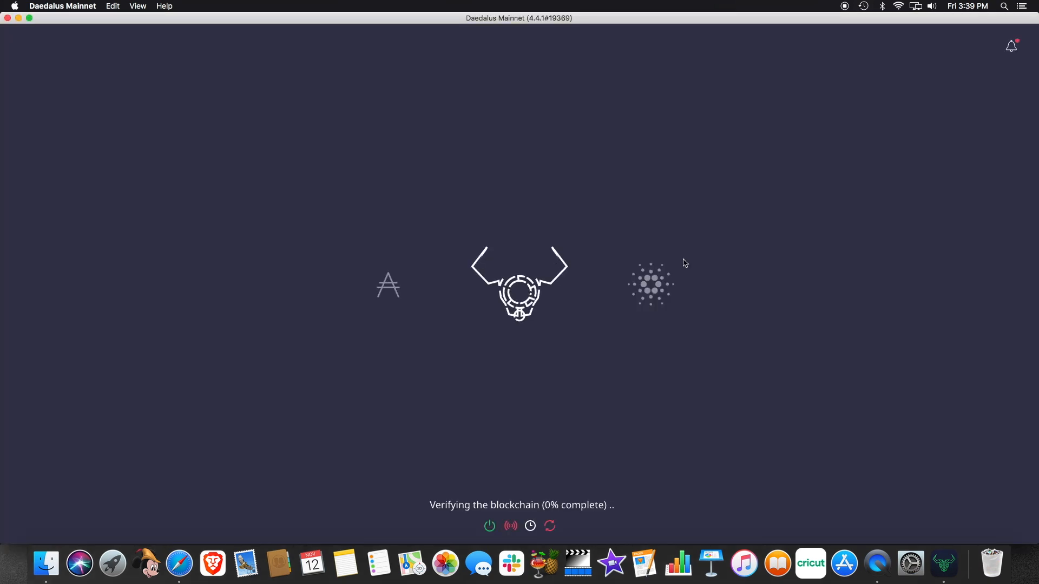
{"action": "mouse_move", "coordinate": [529, 429]}
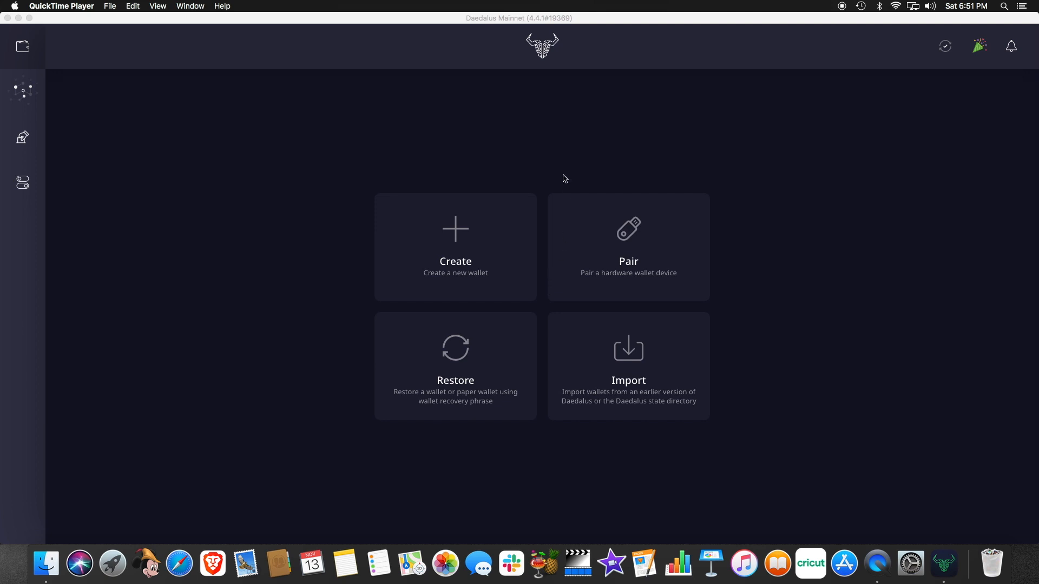
{"action": "mouse_move", "coordinate": [727, 345]}
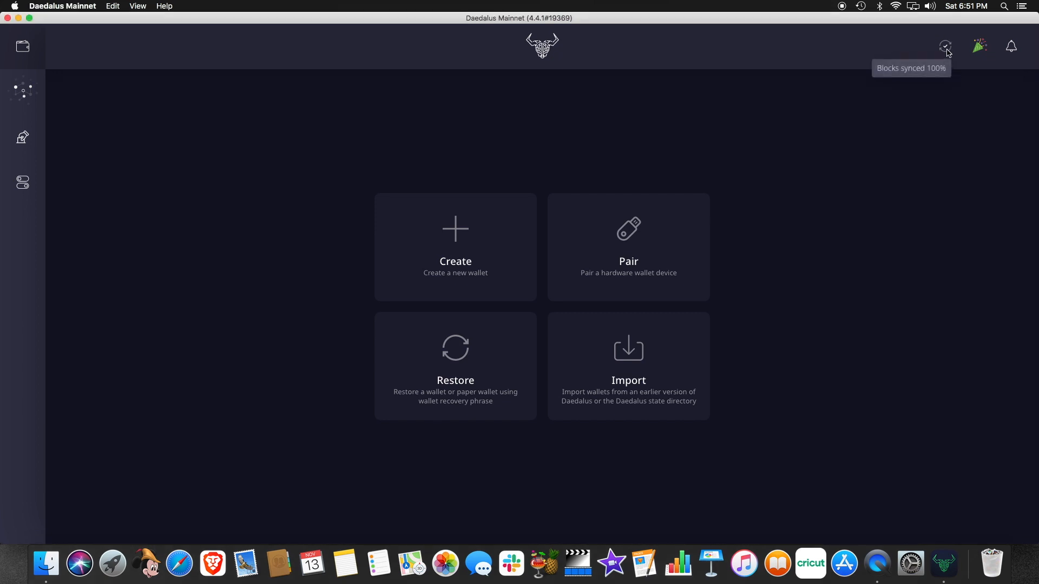
{"action": "mouse_move", "coordinate": [877, 141]}
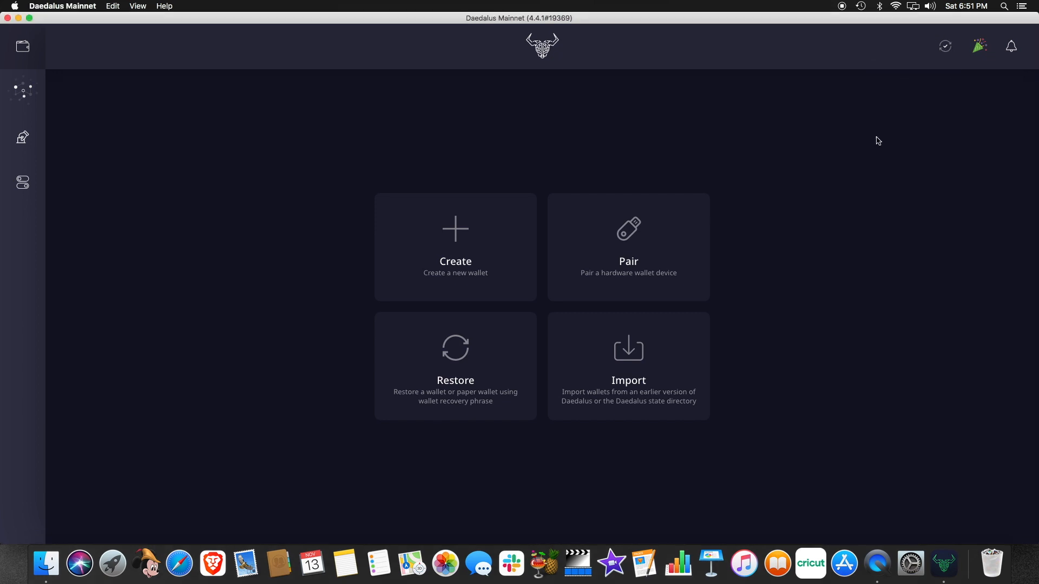
{"action": "mouse_move", "coordinate": [504, 195]}
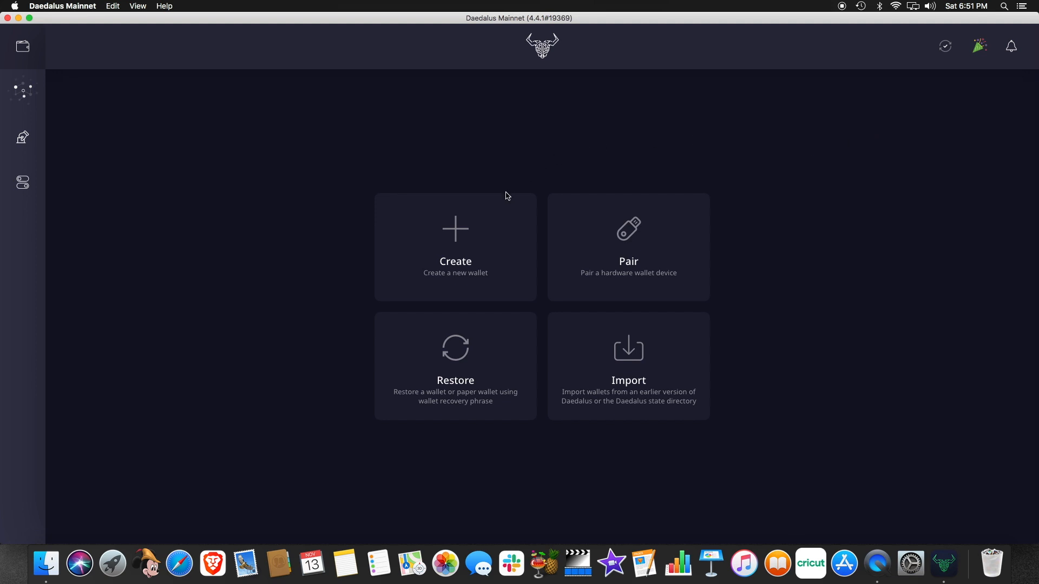
{"action": "mouse_move", "coordinate": [700, 284]}
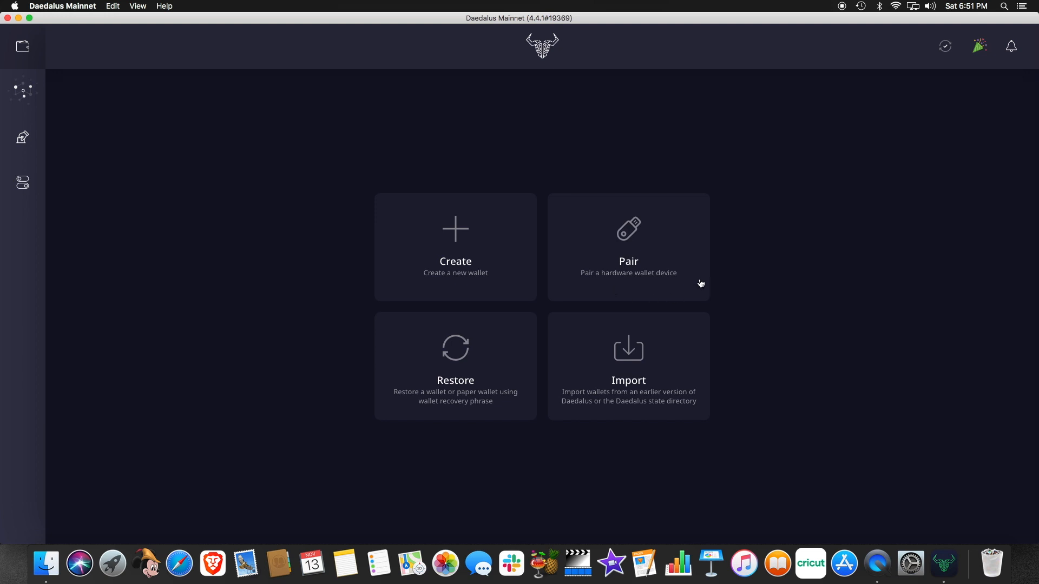
{"action": "mouse_move", "coordinate": [622, 219]}
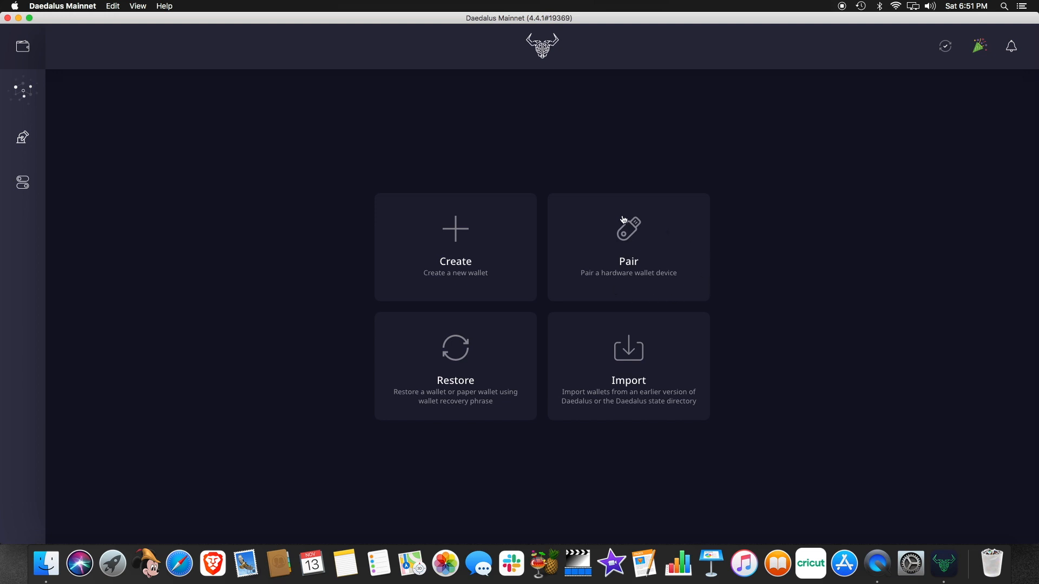
{"action": "mouse_move", "coordinate": [626, 230]}
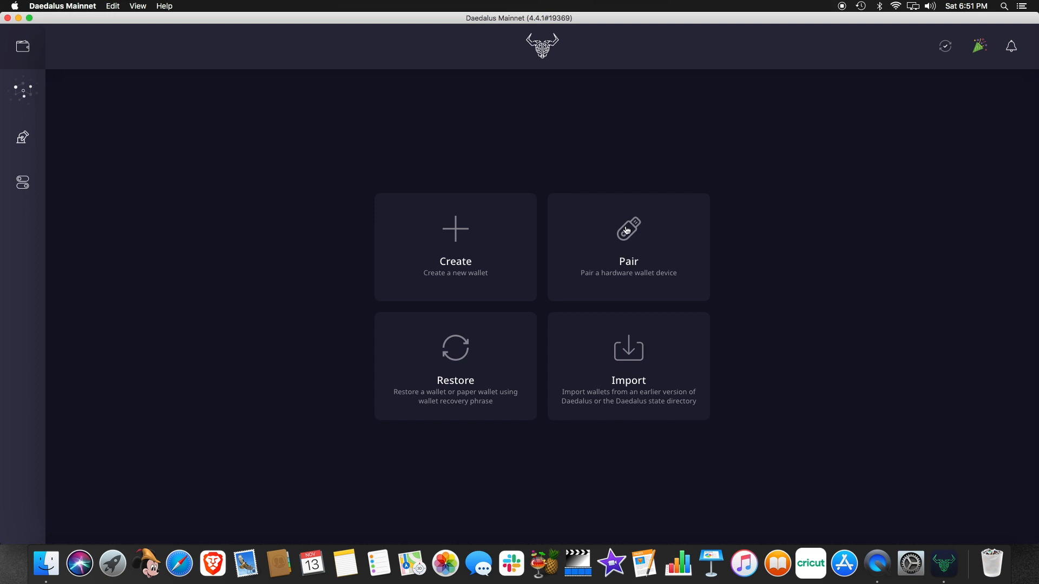
{"action": "mouse_move", "coordinate": [457, 235]}
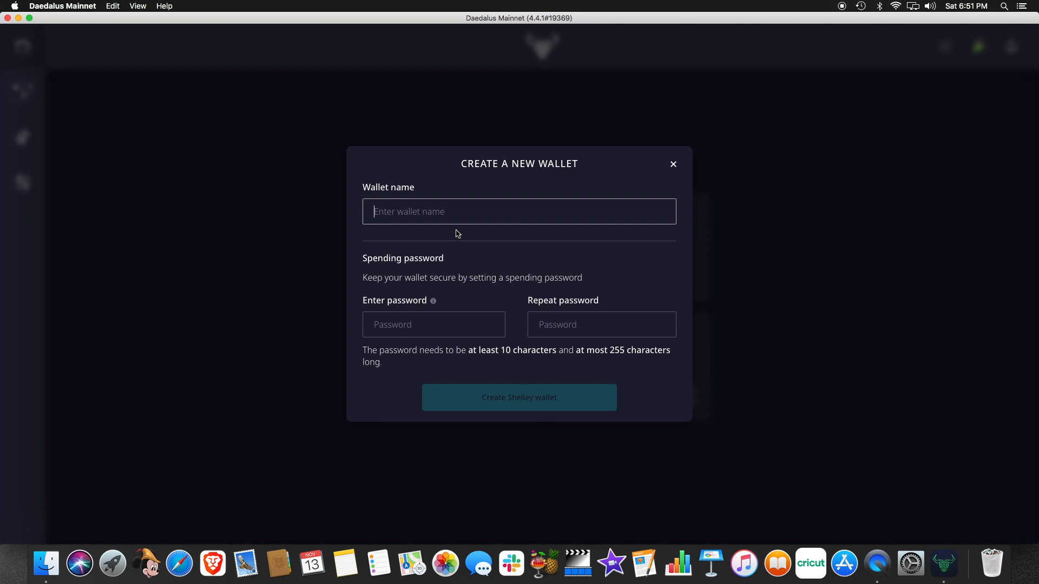
Step: Create the Shelley wallet 'TheGrasp' with a spending password entered twice
{"action": "type", "text": "TheGrasp"}
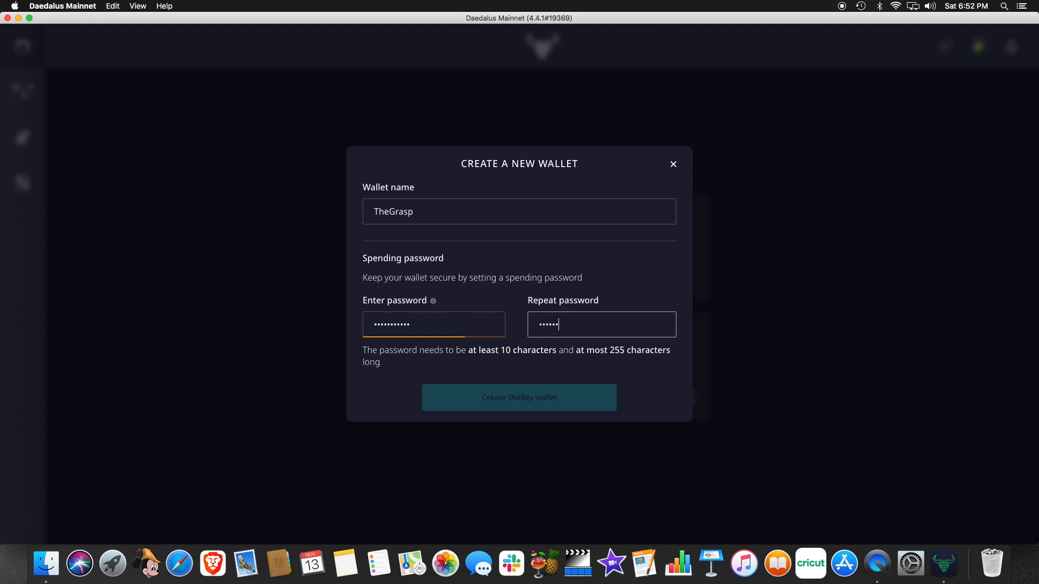
{"action": "type", "text": "••••••"}
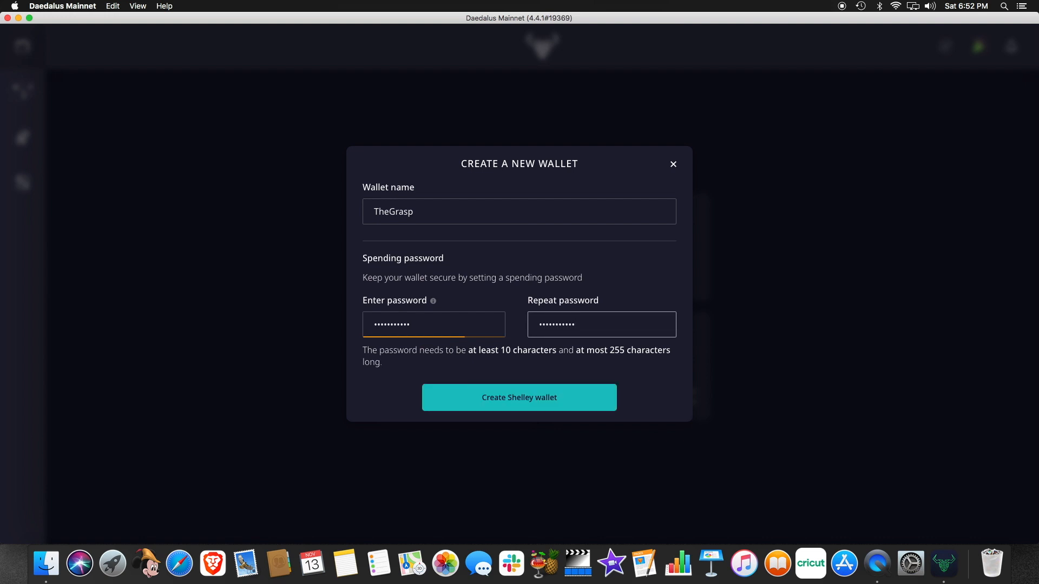
{"action": "left_click", "coordinate": [519, 398]}
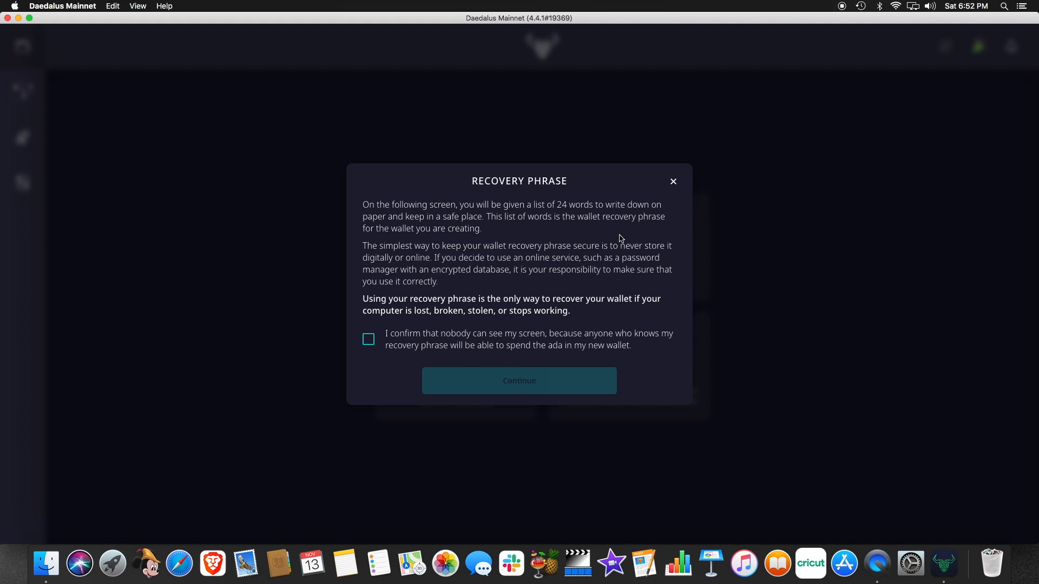
Step: Confirm nobody can see the screen and continue to the 24-word recovery phrase
{"action": "left_click", "coordinate": [368, 339]}
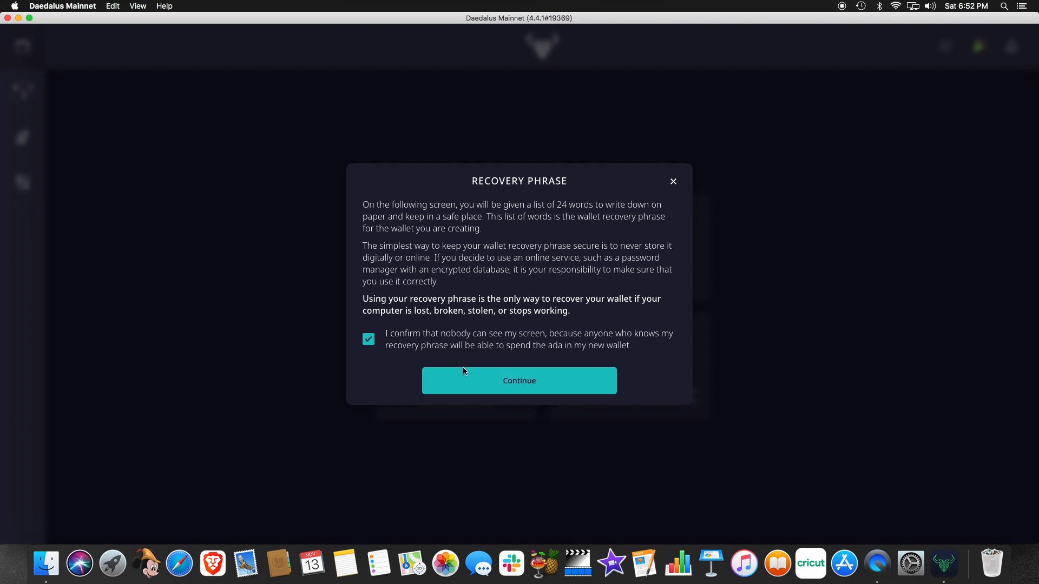
{"action": "left_click", "coordinate": [518, 380]}
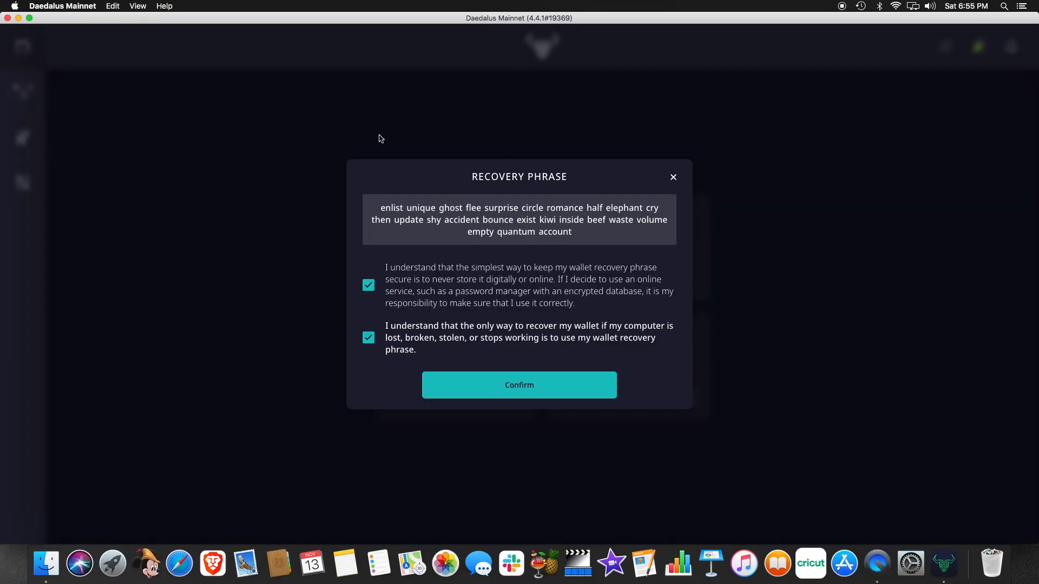
{"action": "mouse_move", "coordinate": [702, 354]}
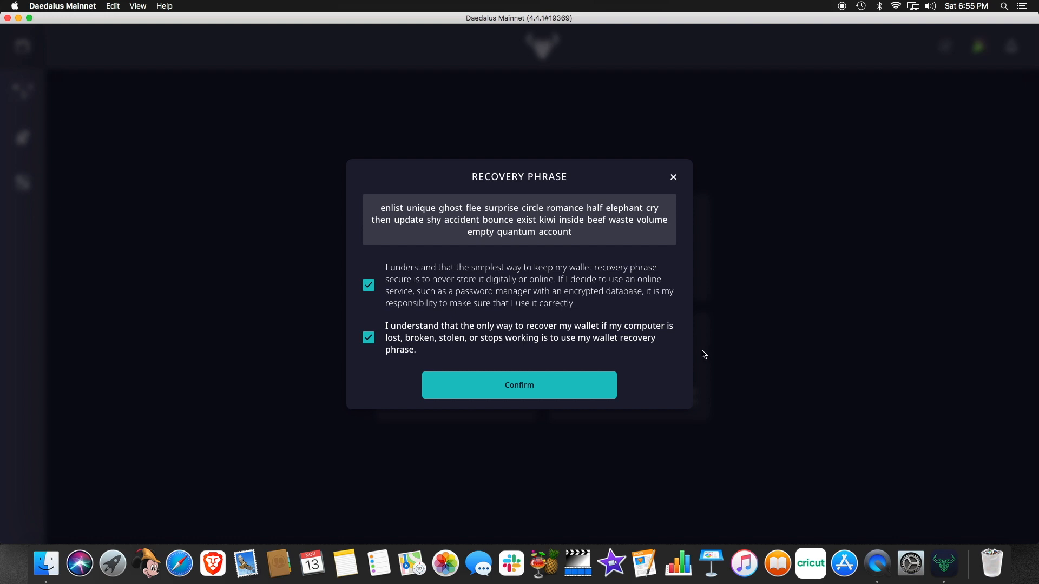
{"action": "mouse_move", "coordinate": [393, 289]}
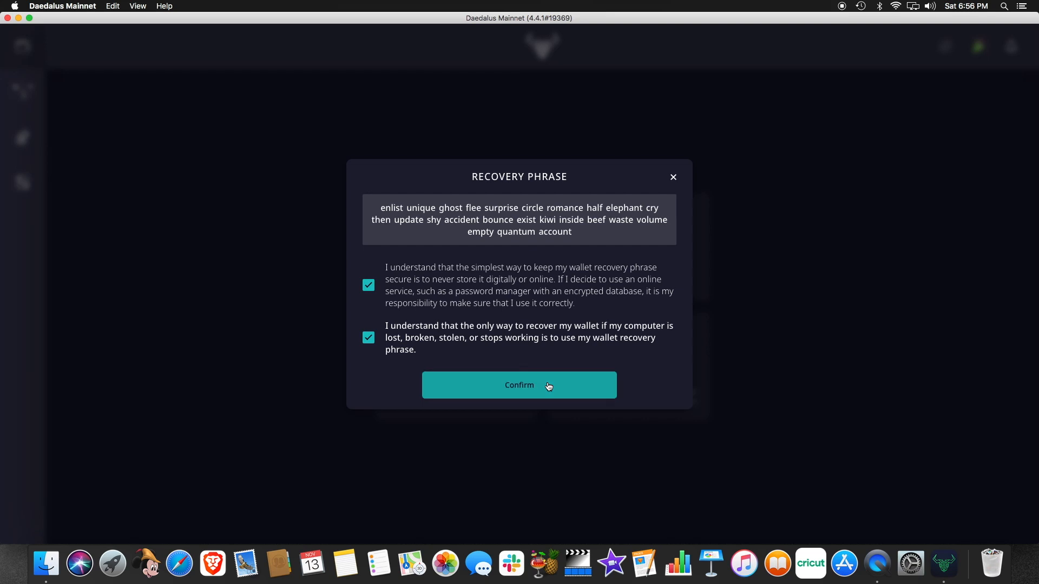
Step: Confirm the recovery phrase was recorded in the Recovery Phrase dialog
{"action": "left_click", "coordinate": [519, 385]}
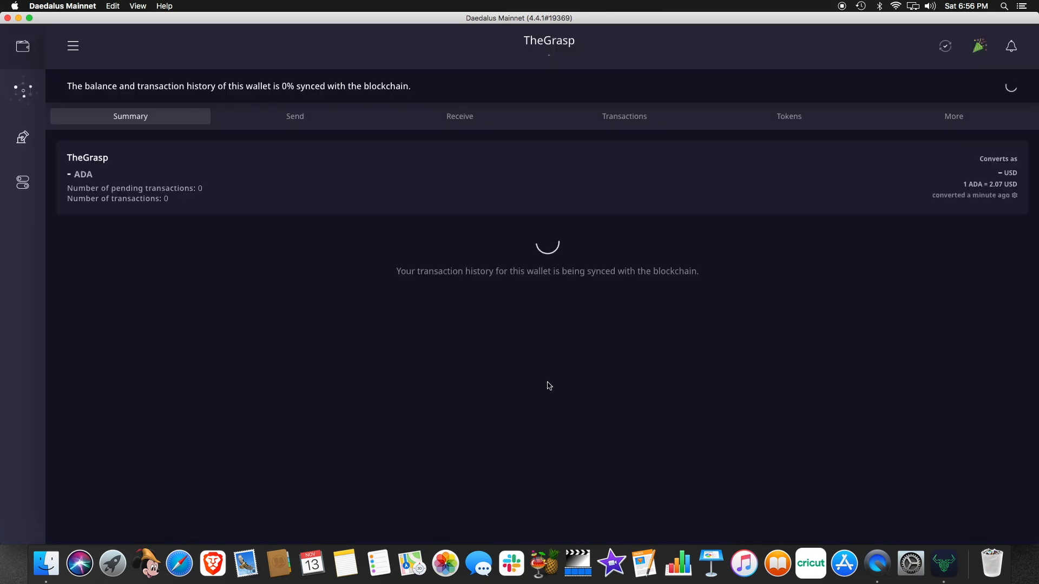
{"action": "mouse_move", "coordinate": [299, 199]}
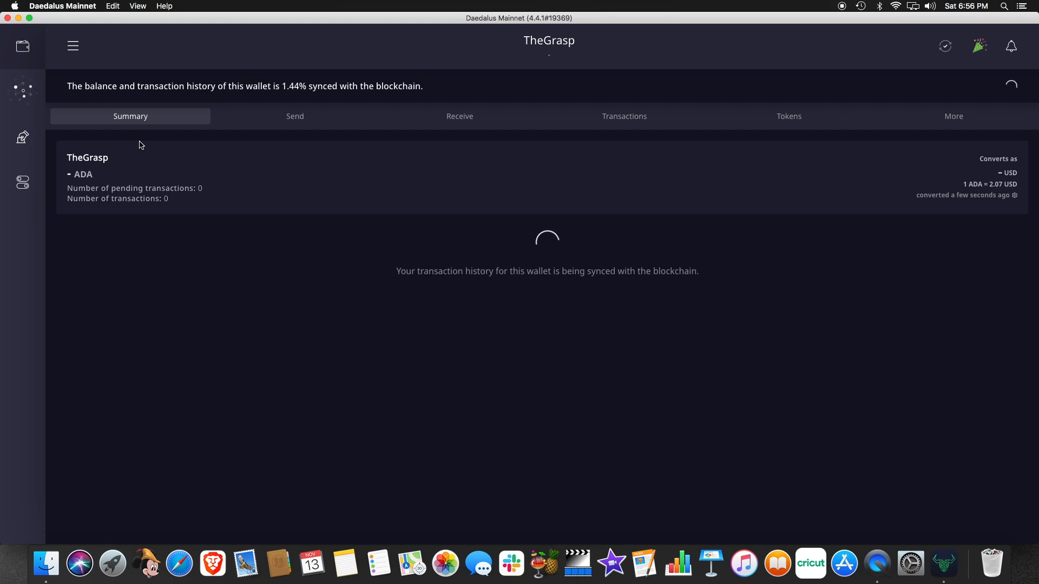
{"action": "mouse_move", "coordinate": [436, 144]}
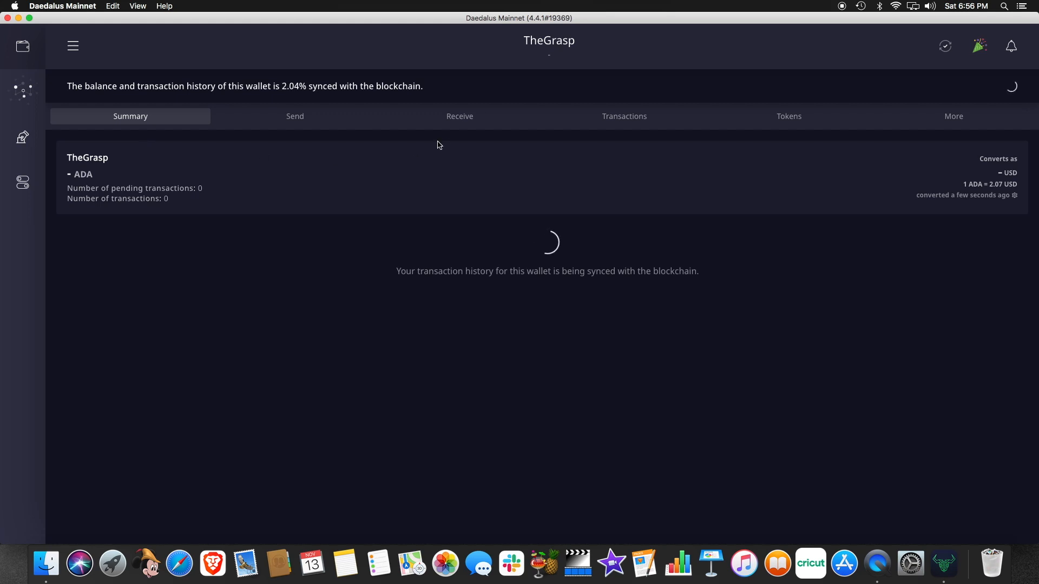
Step: Wait for TheGrasp to finish syncing to a 0.000000 ADA balance
{"action": "left_click", "coordinate": [953, 116]}
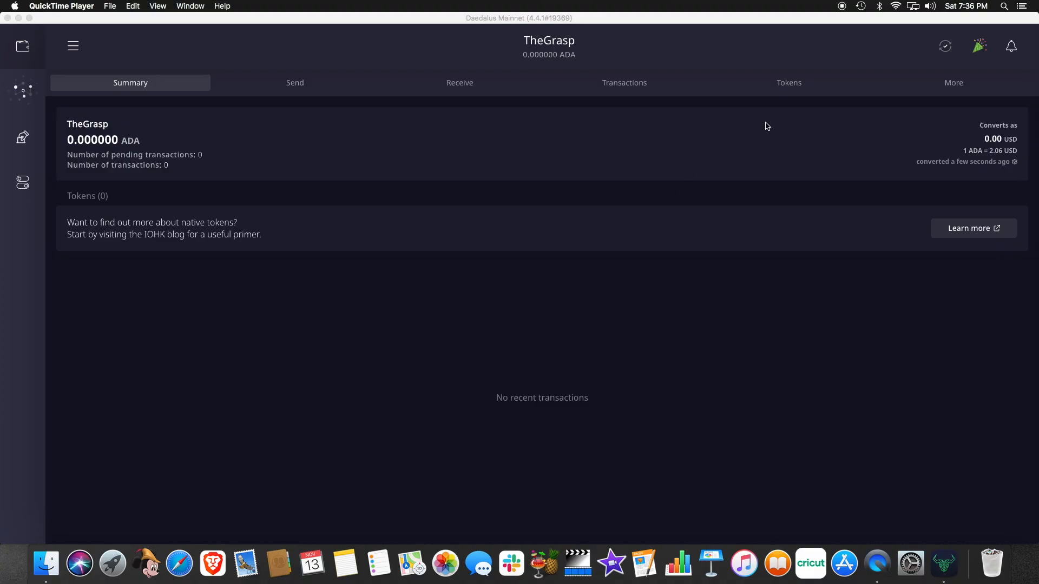
{"action": "mouse_move", "coordinate": [577, 49]}
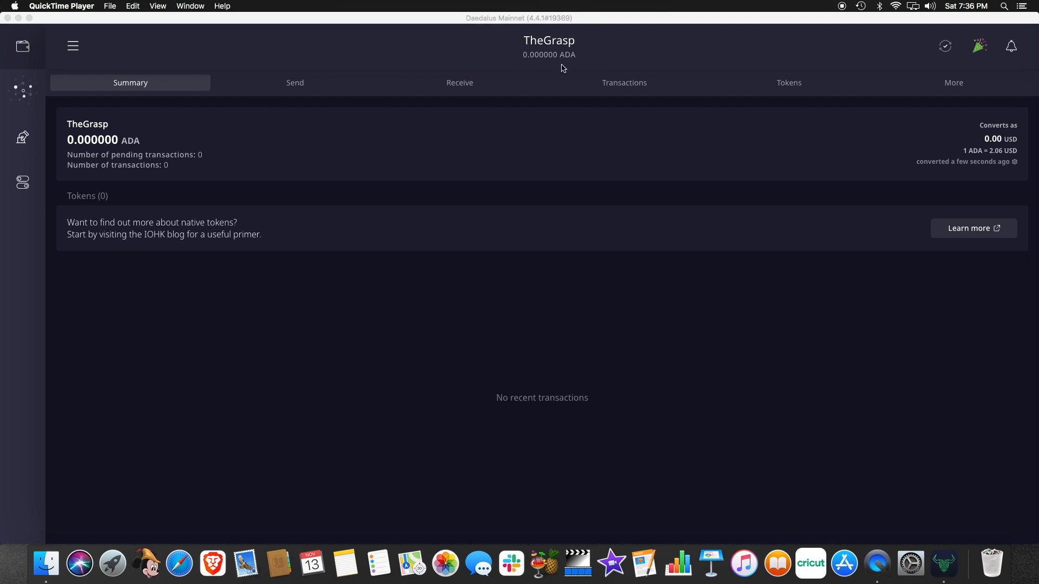
{"action": "mouse_move", "coordinate": [233, 164]}
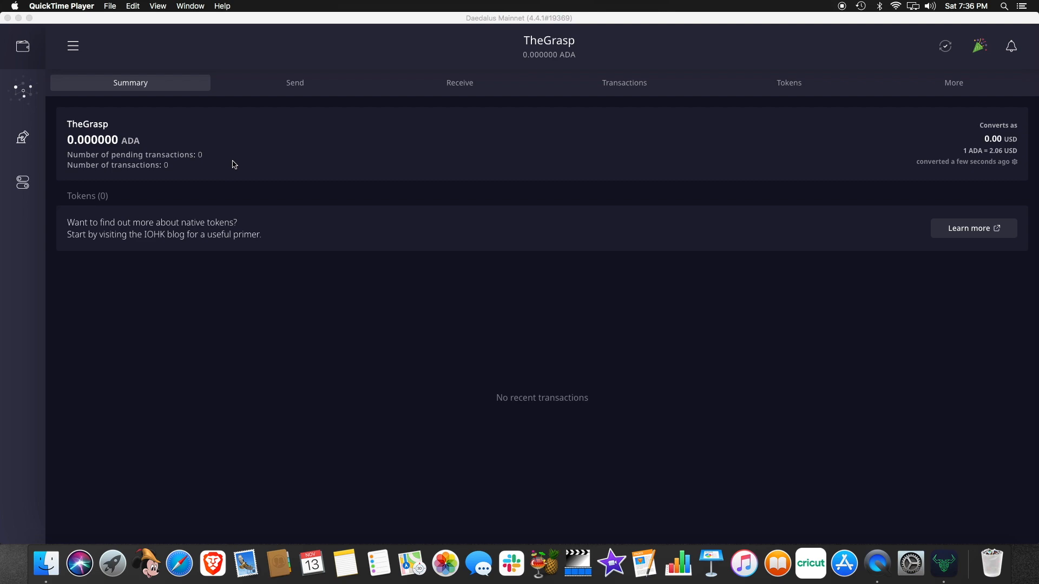
{"action": "mouse_move", "coordinate": [223, 159]}
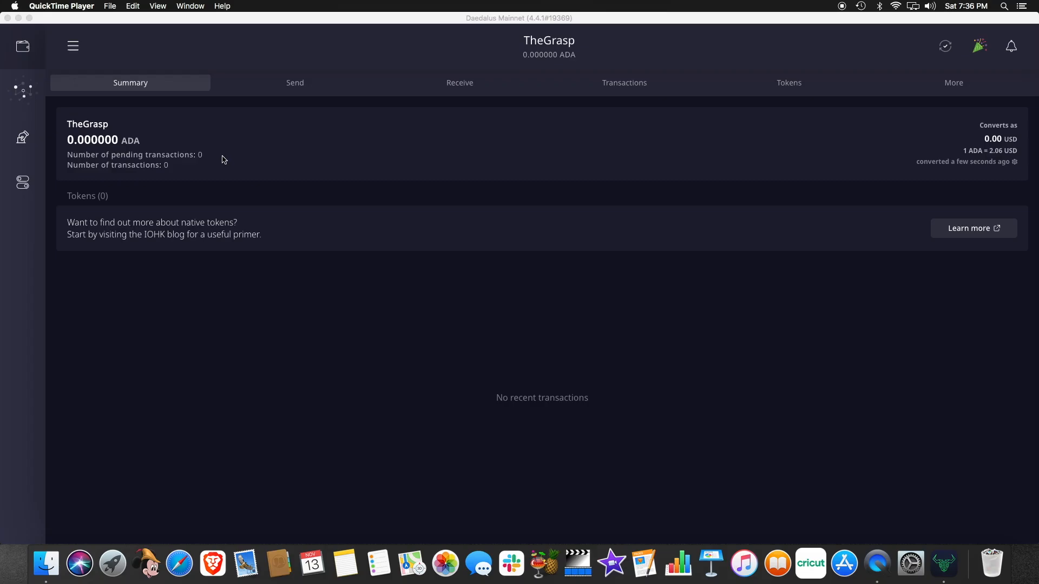
{"action": "mouse_move", "coordinate": [245, 159]}
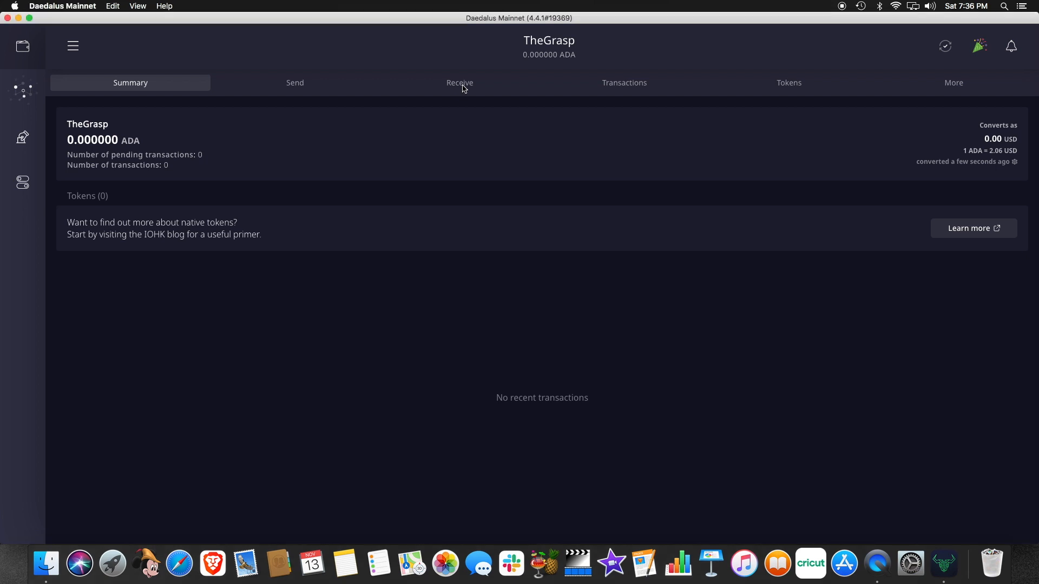
Step: Show TheGrasp's receiving addresses on the Receive tab
{"action": "left_click", "coordinate": [459, 82]}
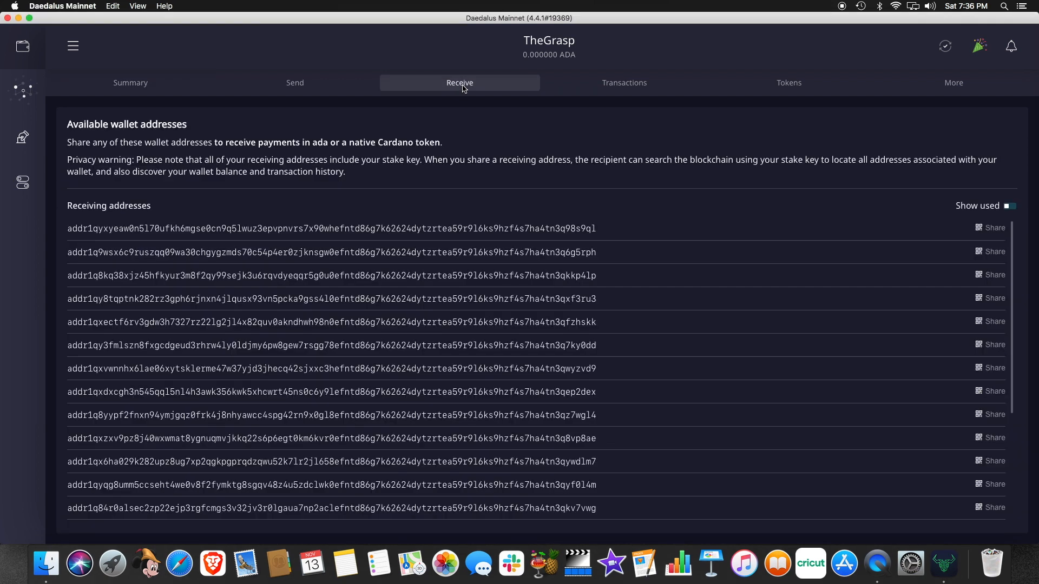
{"action": "mouse_move", "coordinate": [472, 152]}
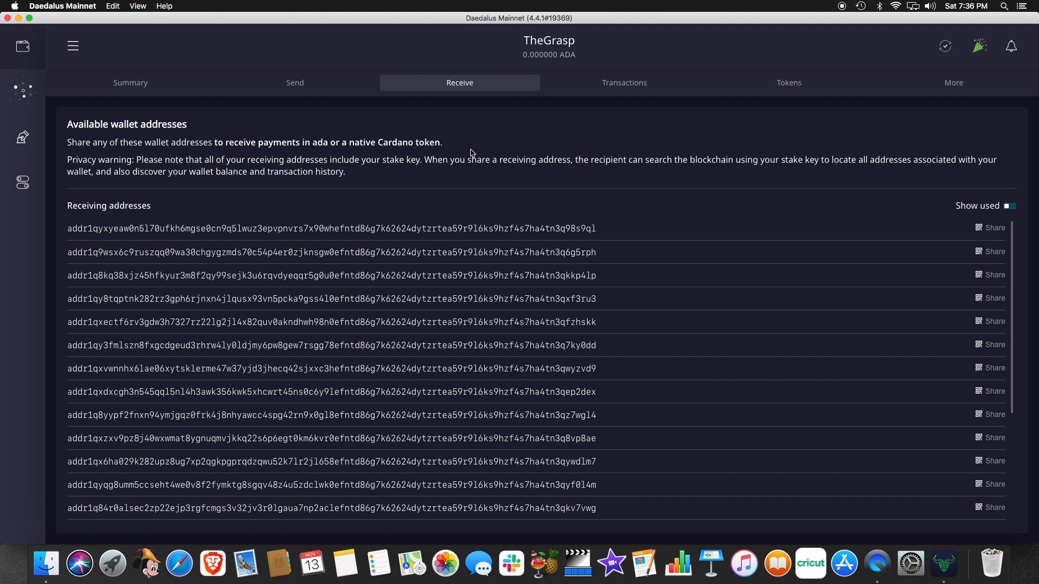
{"action": "mouse_move", "coordinate": [567, 186]}
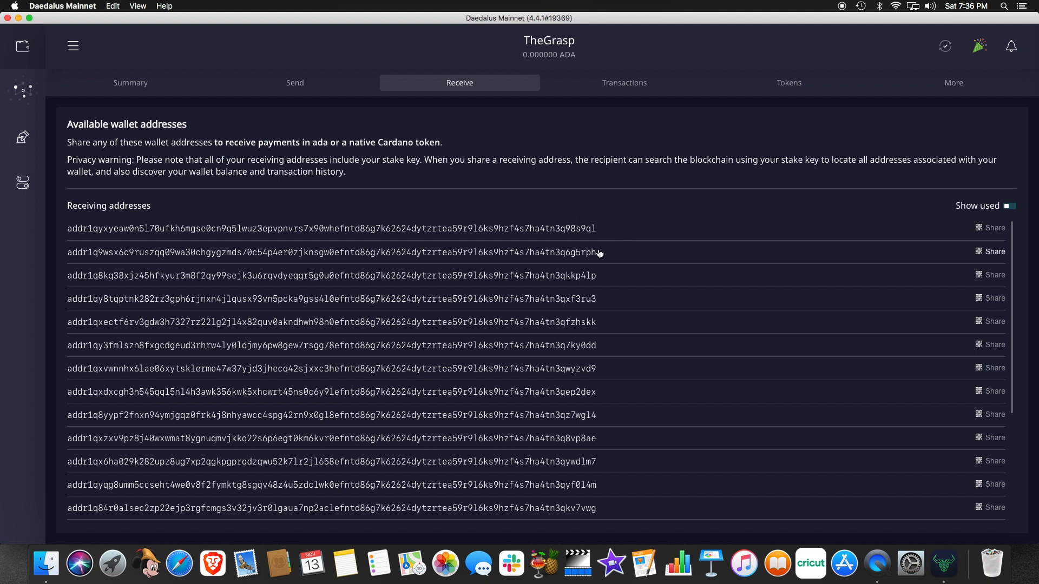
{"action": "mouse_move", "coordinate": [983, 242]}
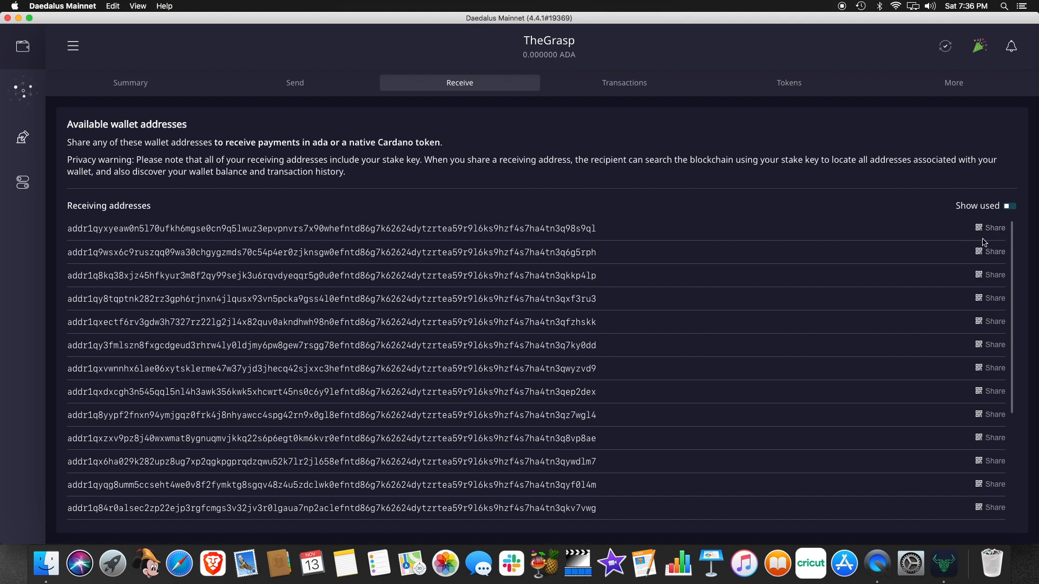
{"action": "mouse_move", "coordinate": [761, 162]}
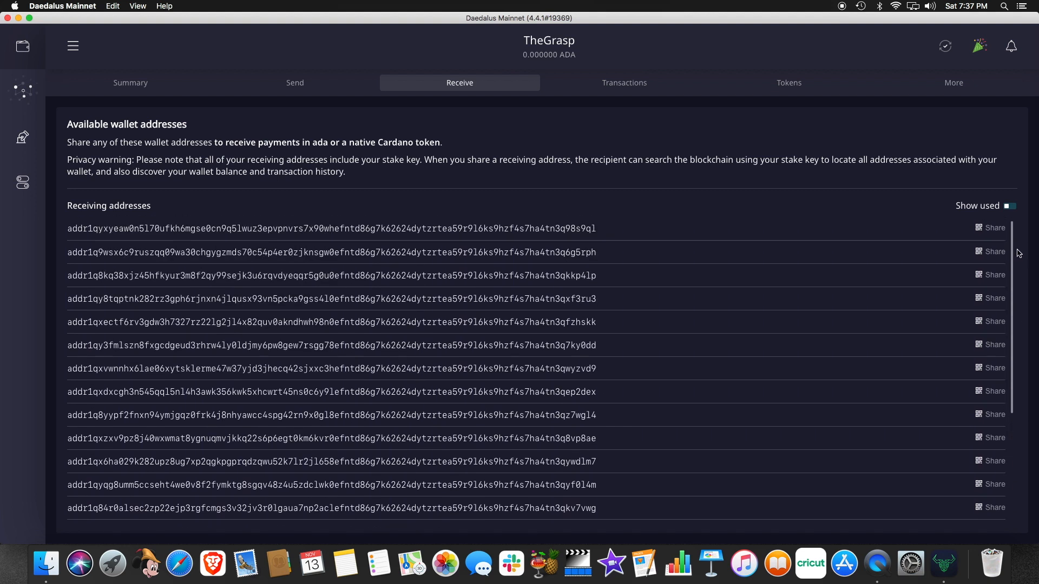
Step: Share the first receiving address to show its QR code and full address
{"action": "left_click", "coordinate": [993, 227]}
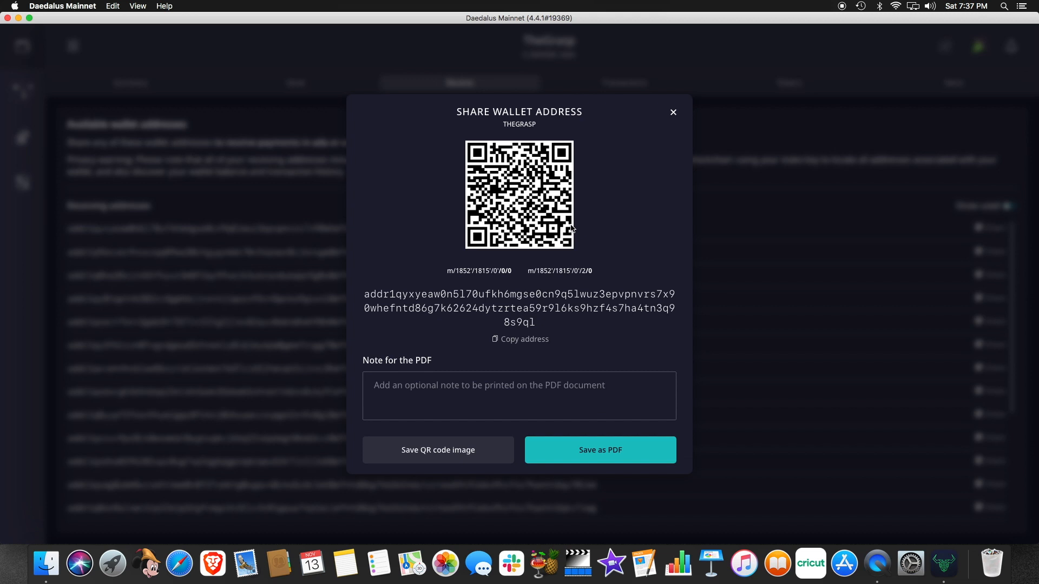
{"action": "mouse_move", "coordinate": [589, 277]}
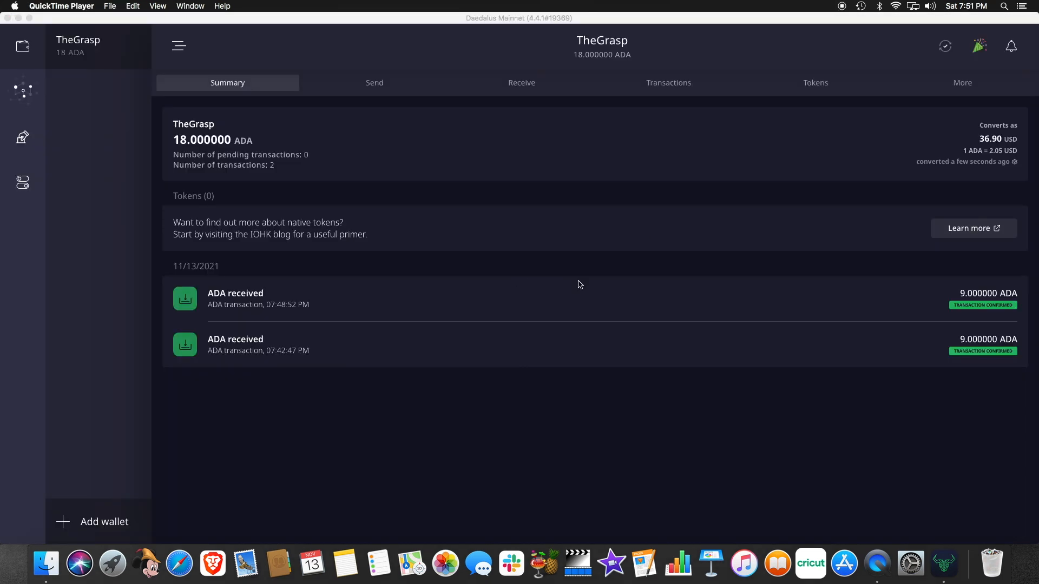
{"action": "mouse_move", "coordinate": [752, 336]}
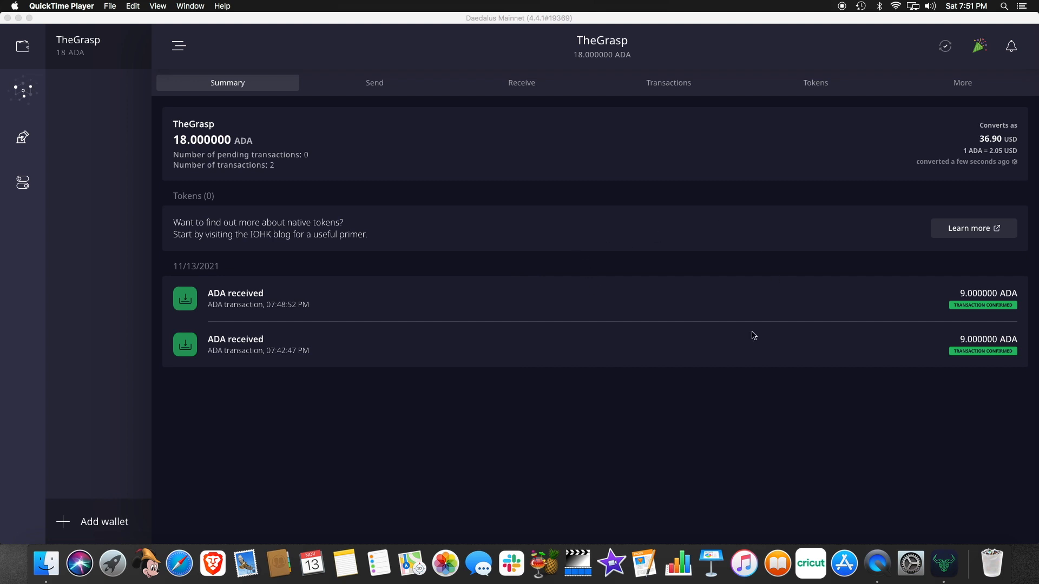
{"action": "mouse_move", "coordinate": [584, 76]}
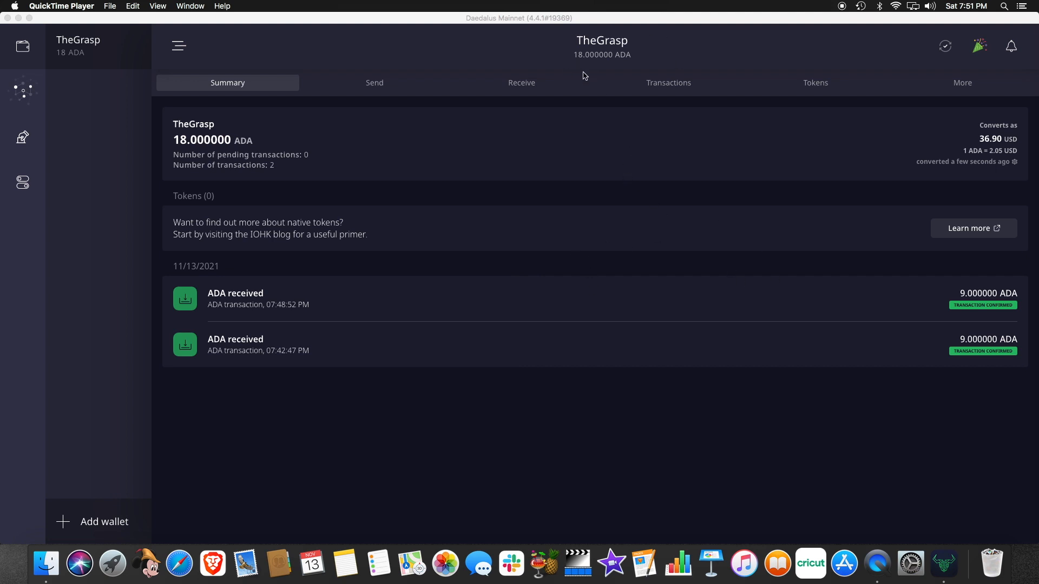
{"action": "mouse_move", "coordinate": [628, 68]}
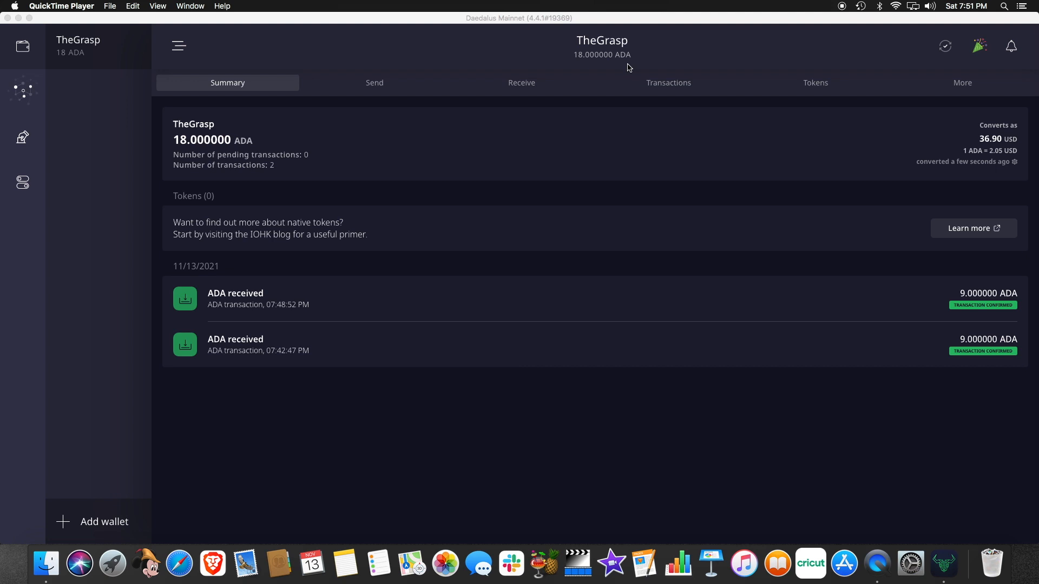
{"action": "mouse_move", "coordinate": [898, 300]}
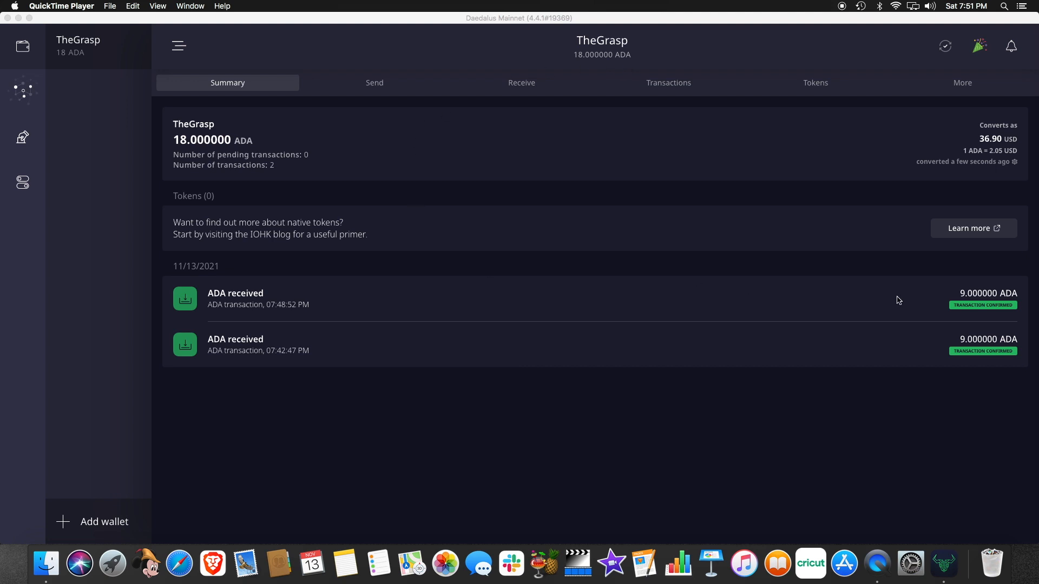
{"action": "mouse_move", "coordinate": [864, 350]}
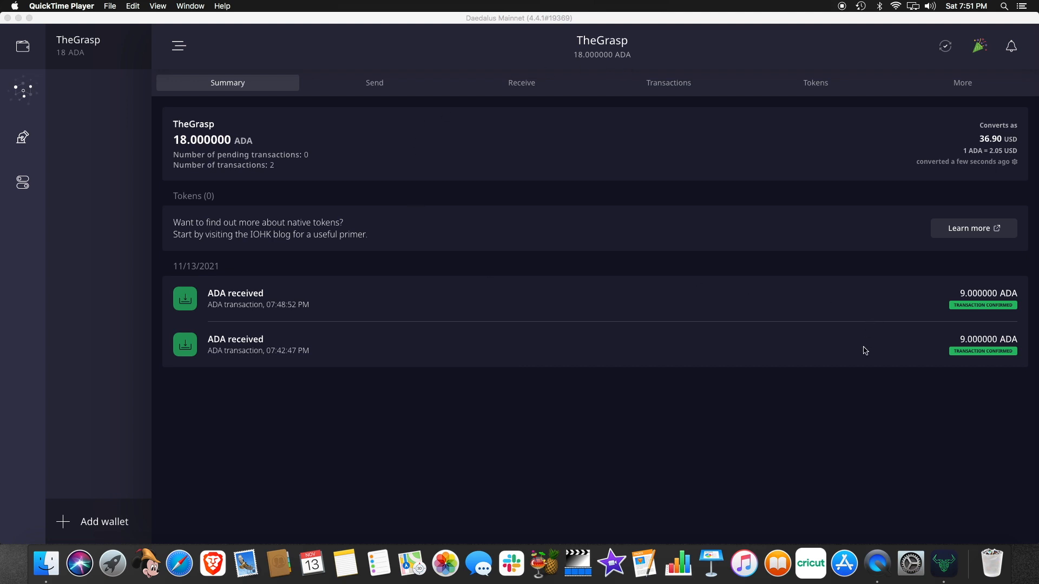
{"action": "mouse_move", "coordinate": [863, 307]}
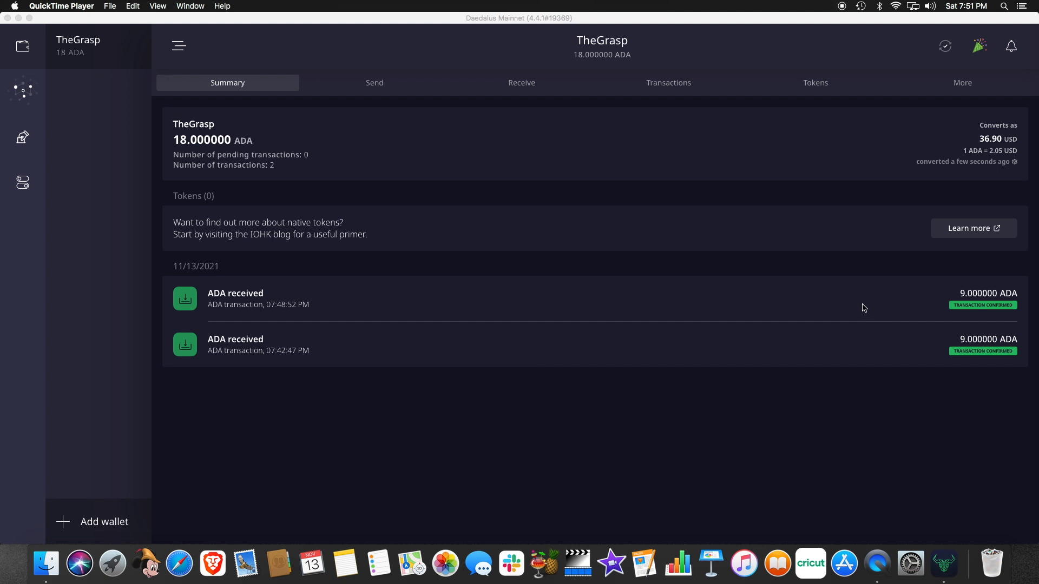
{"action": "mouse_move", "coordinate": [921, 304]}
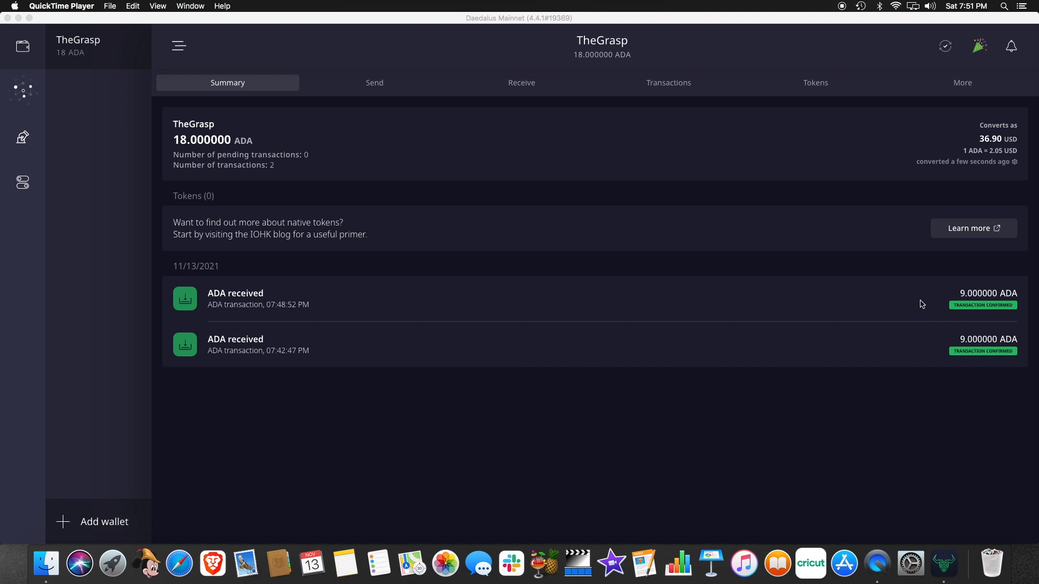
{"action": "mouse_move", "coordinate": [927, 303]}
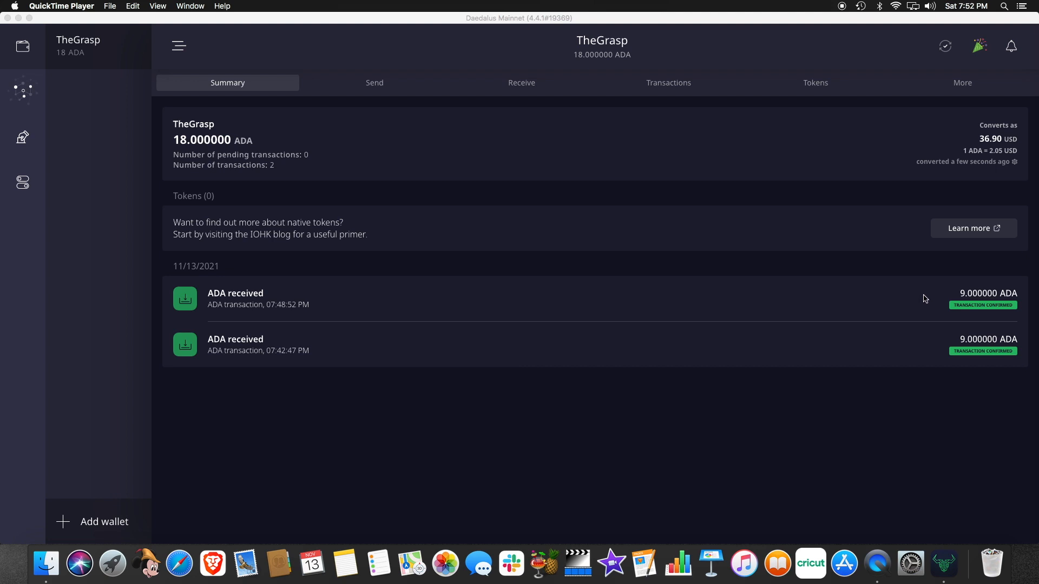
{"action": "mouse_move", "coordinate": [956, 309]}
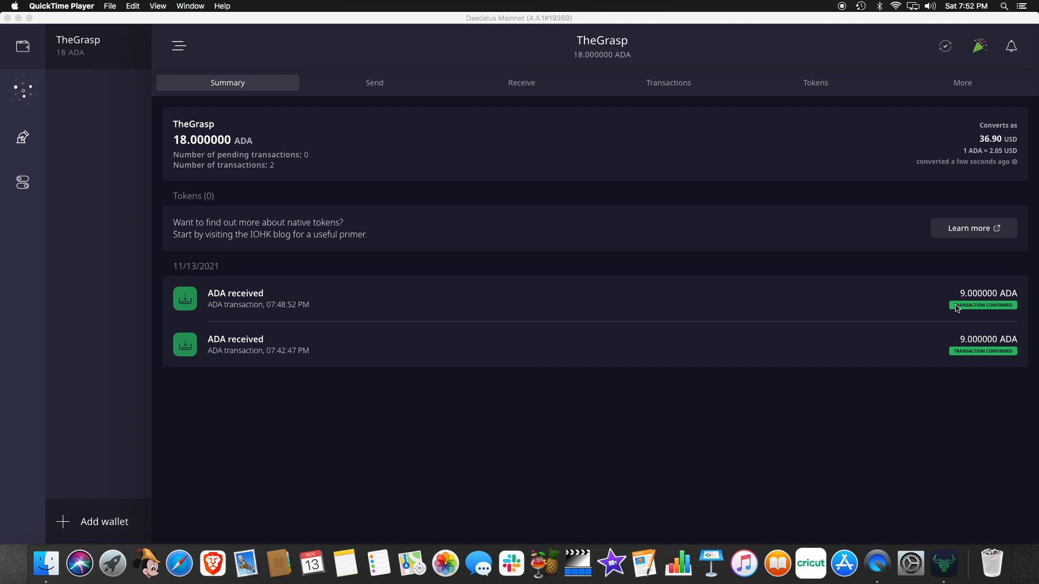
{"action": "mouse_move", "coordinate": [931, 340]}
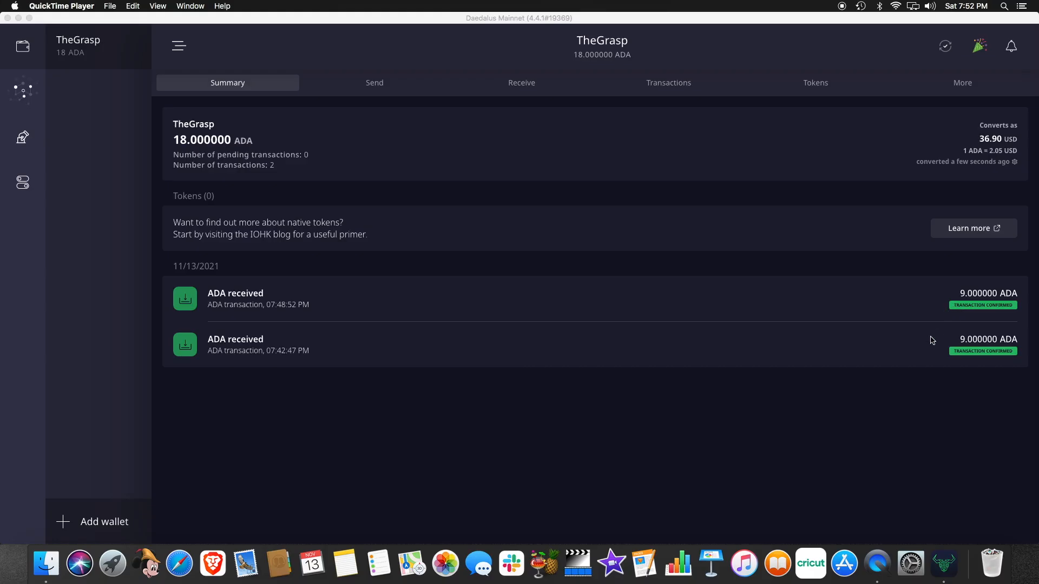
{"action": "mouse_move", "coordinate": [771, 319]}
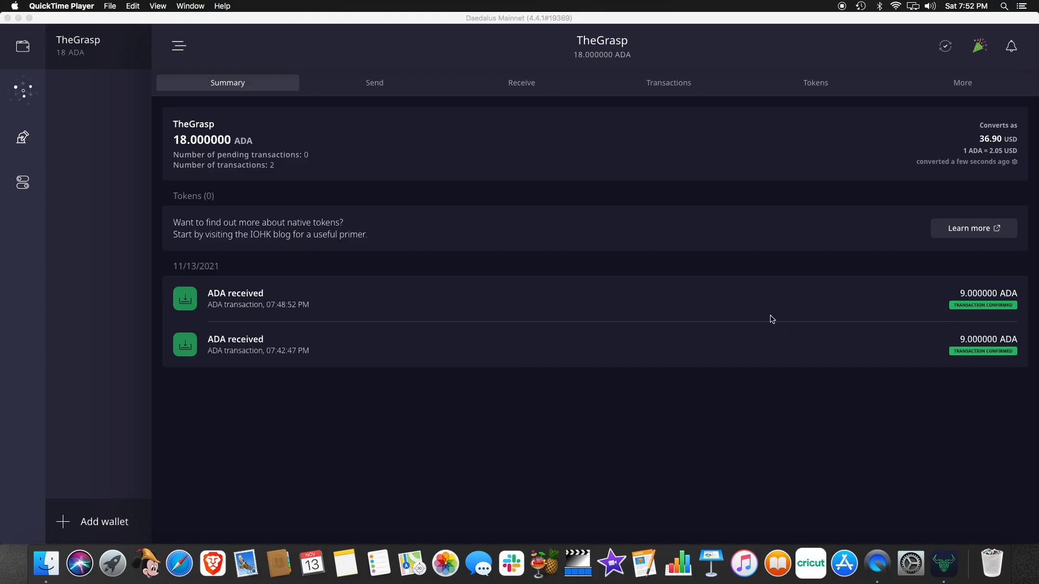
{"action": "mouse_move", "coordinate": [745, 313]}
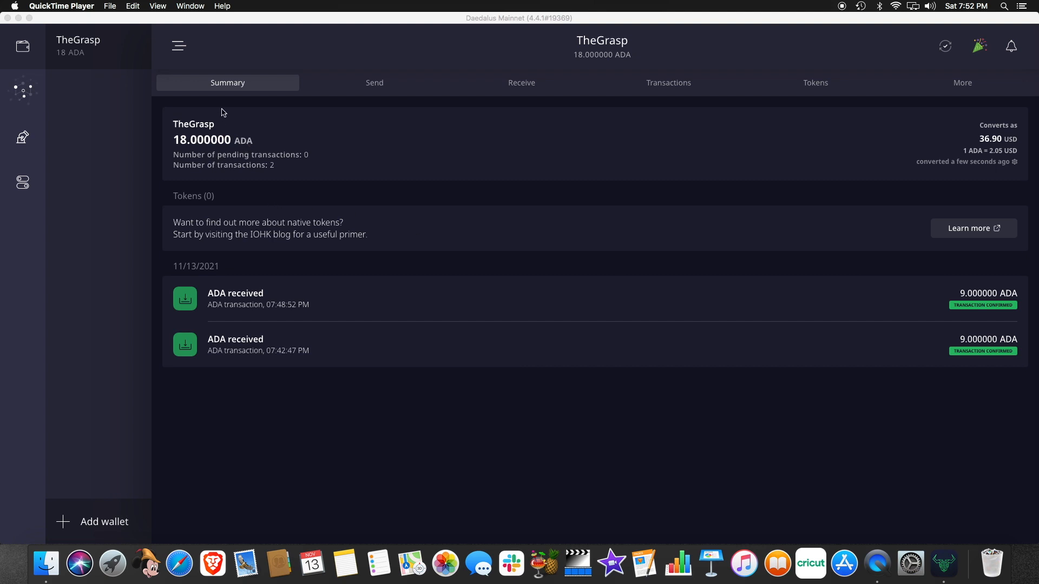
{"action": "mouse_move", "coordinate": [529, 88]}
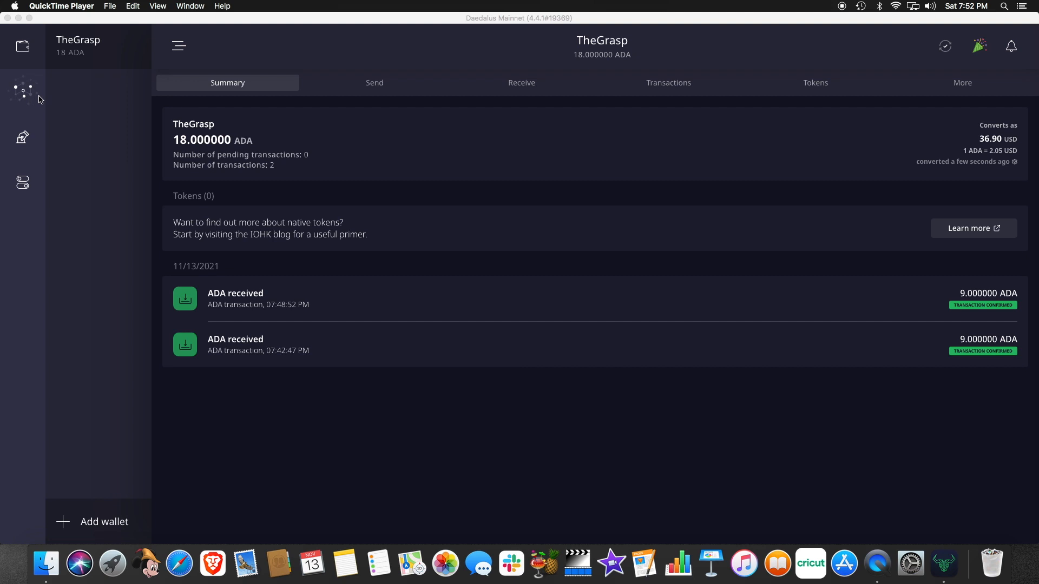
Step: Open the Delegation center from the sidebar staking icon
{"action": "left_click", "coordinate": [23, 91]}
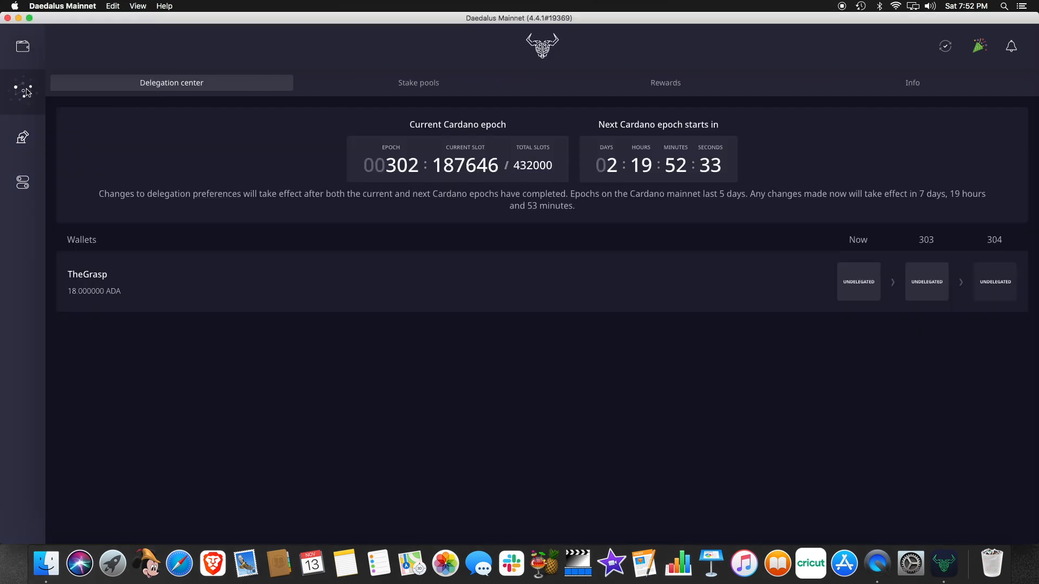
{"action": "mouse_move", "coordinate": [78, 118]}
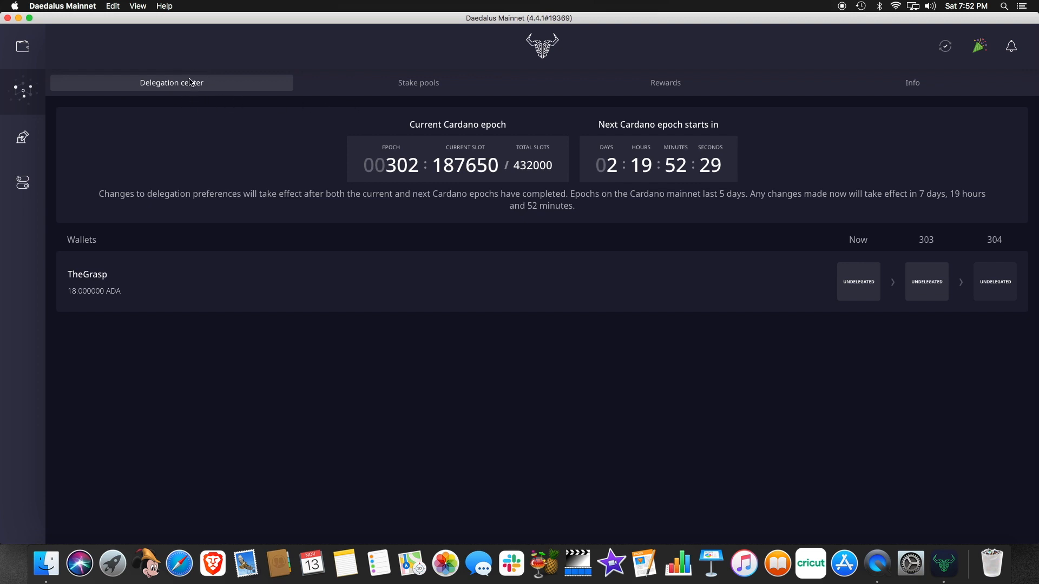
{"action": "mouse_move", "coordinate": [678, 106]}
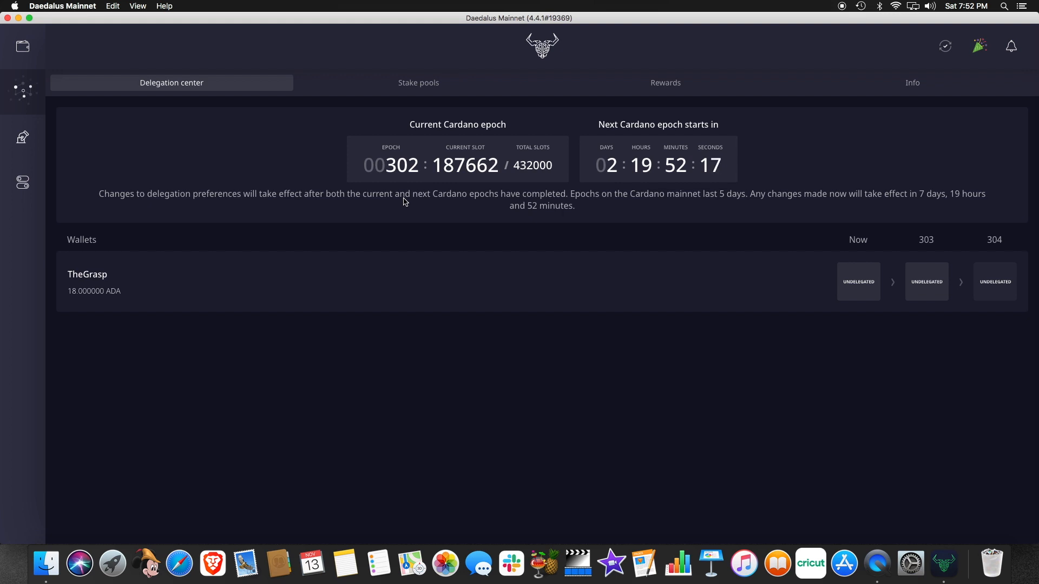
{"action": "mouse_move", "coordinate": [664, 133]}
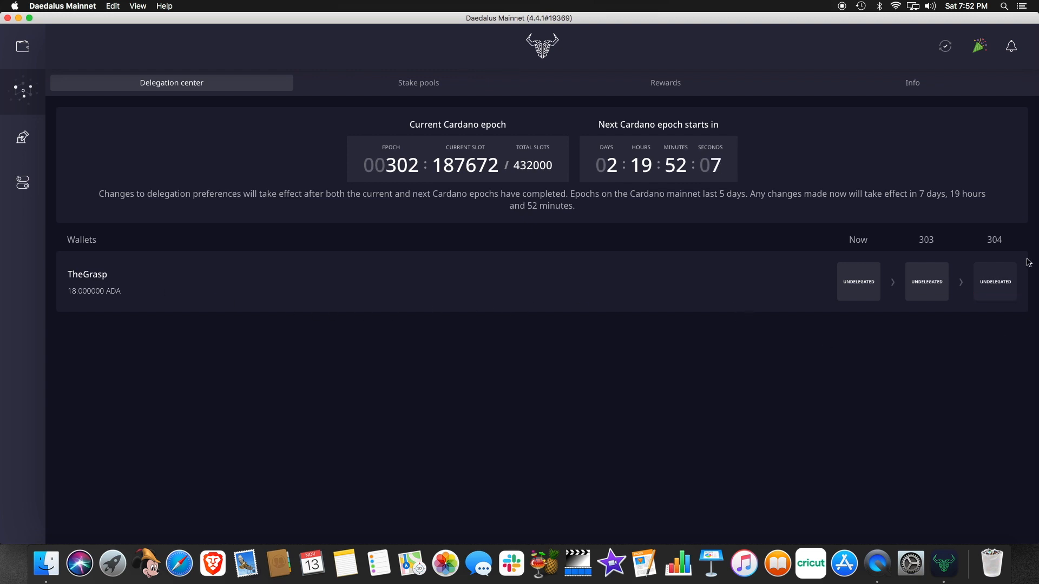
{"action": "mouse_move", "coordinate": [809, 348]}
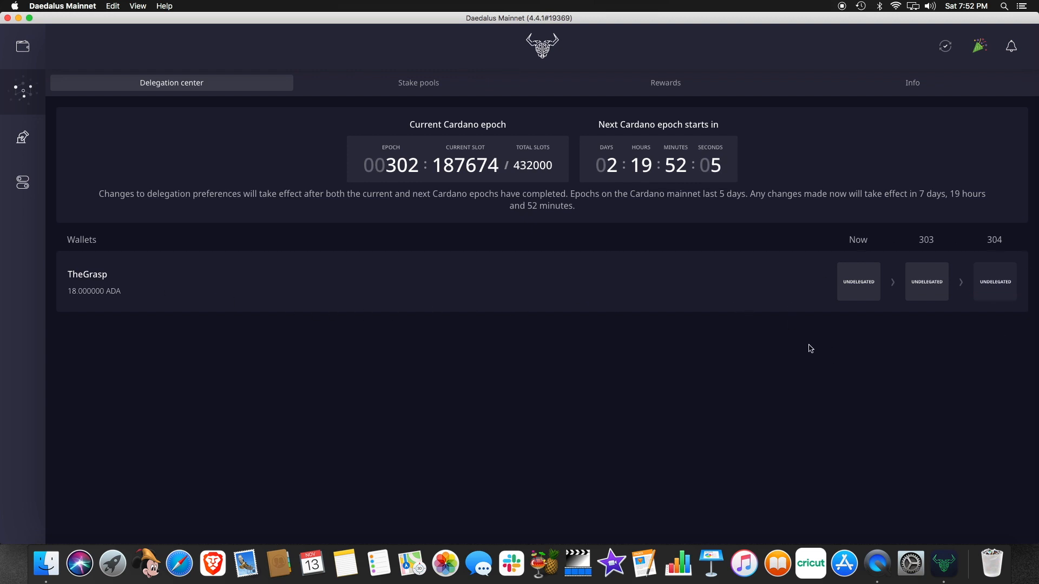
{"action": "mouse_move", "coordinate": [792, 334]}
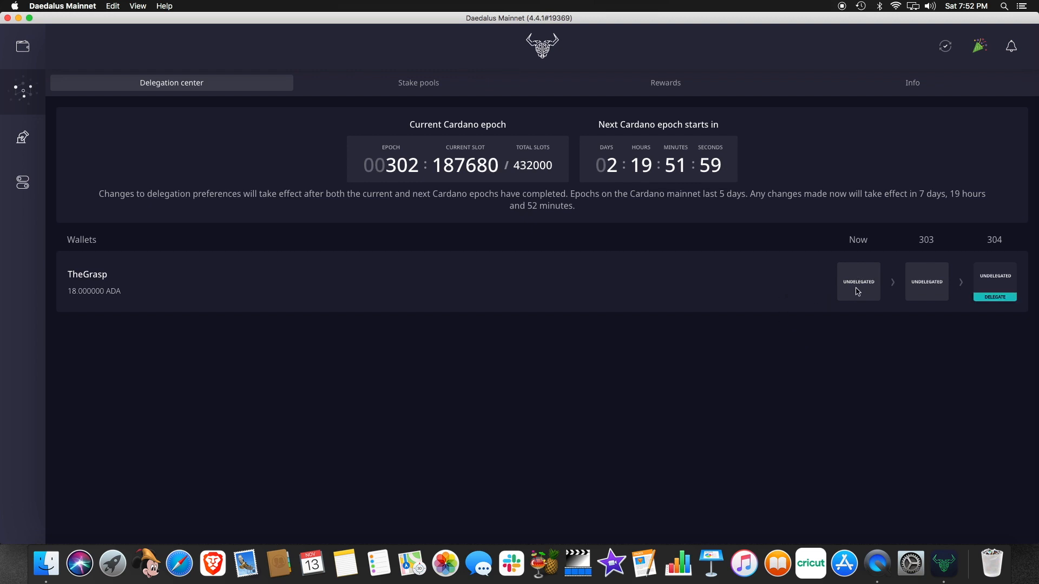
{"action": "mouse_move", "coordinate": [853, 292]}
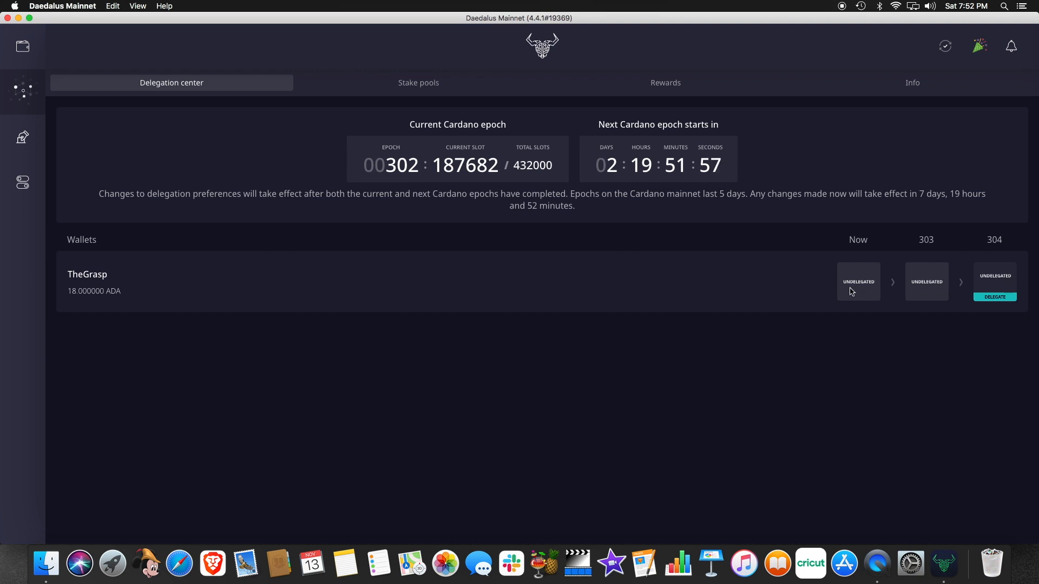
{"action": "mouse_move", "coordinate": [858, 251]}
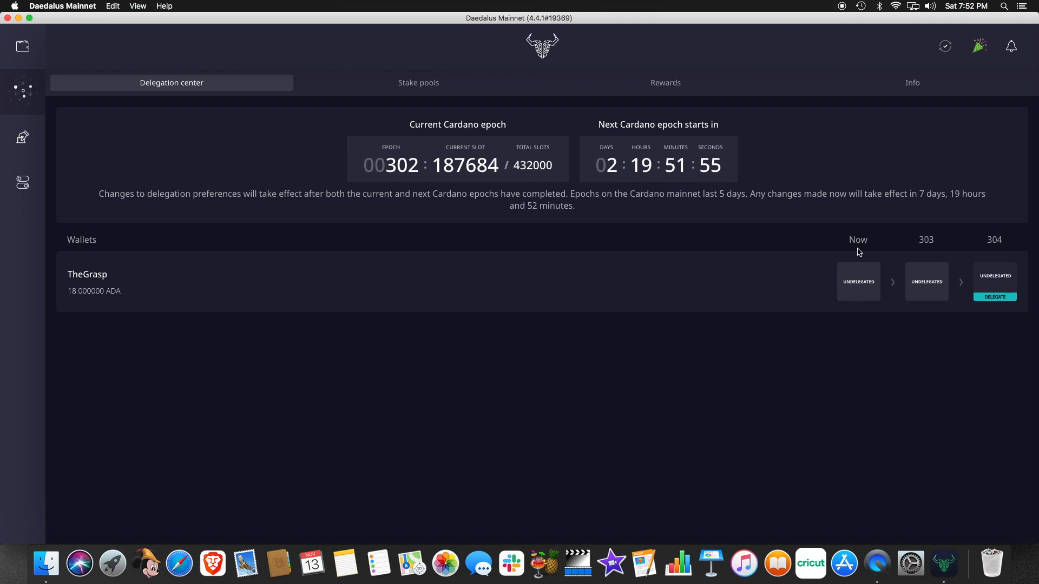
{"action": "mouse_move", "coordinate": [929, 286]}
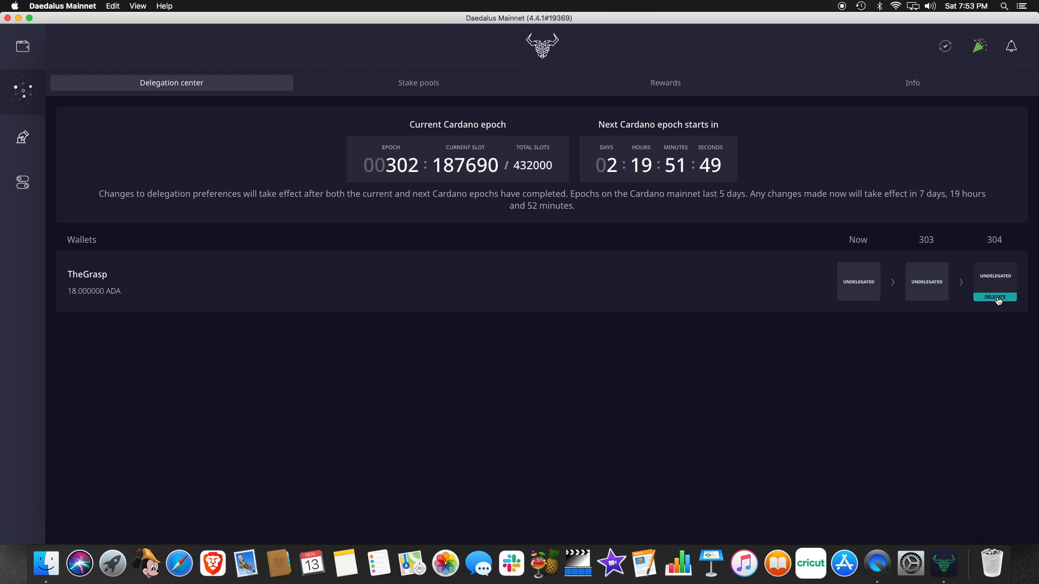
Step: Begin delegating TheGrasp for epoch 304 and advance to the stake pool list
{"action": "left_click", "coordinate": [994, 297]}
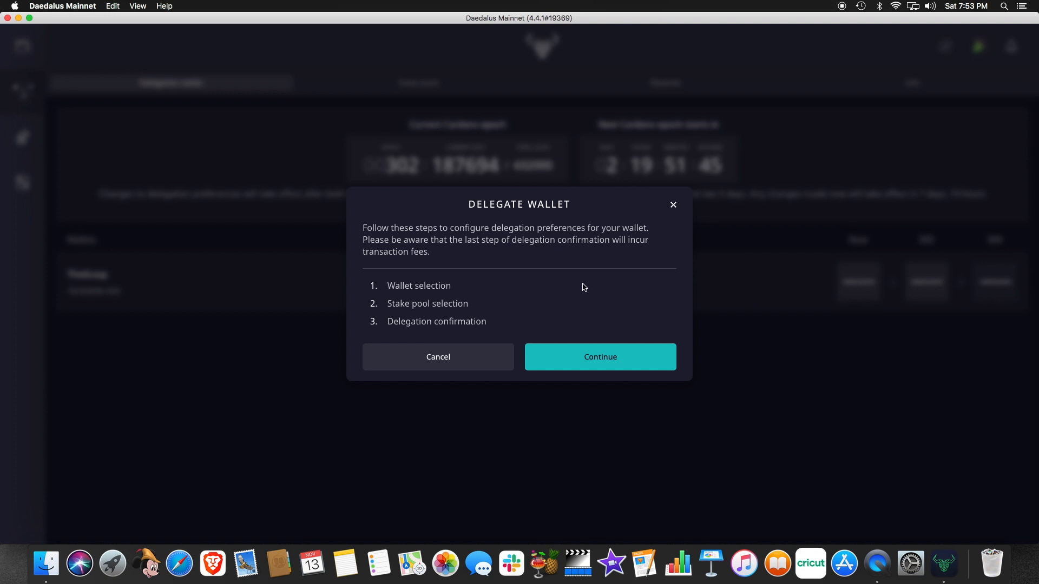
{"action": "mouse_move", "coordinate": [418, 278]}
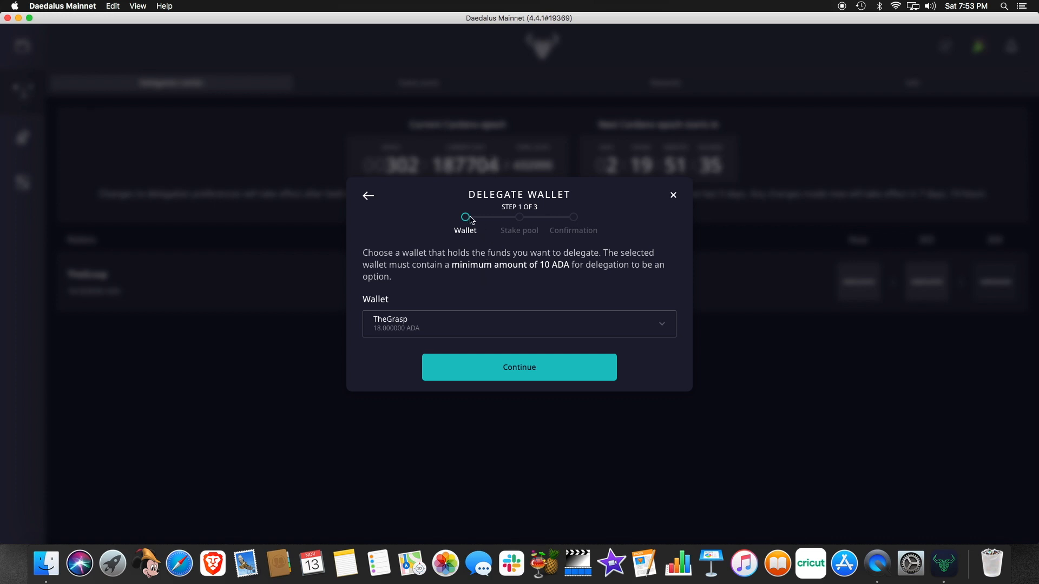
{"action": "mouse_move", "coordinate": [566, 219]}
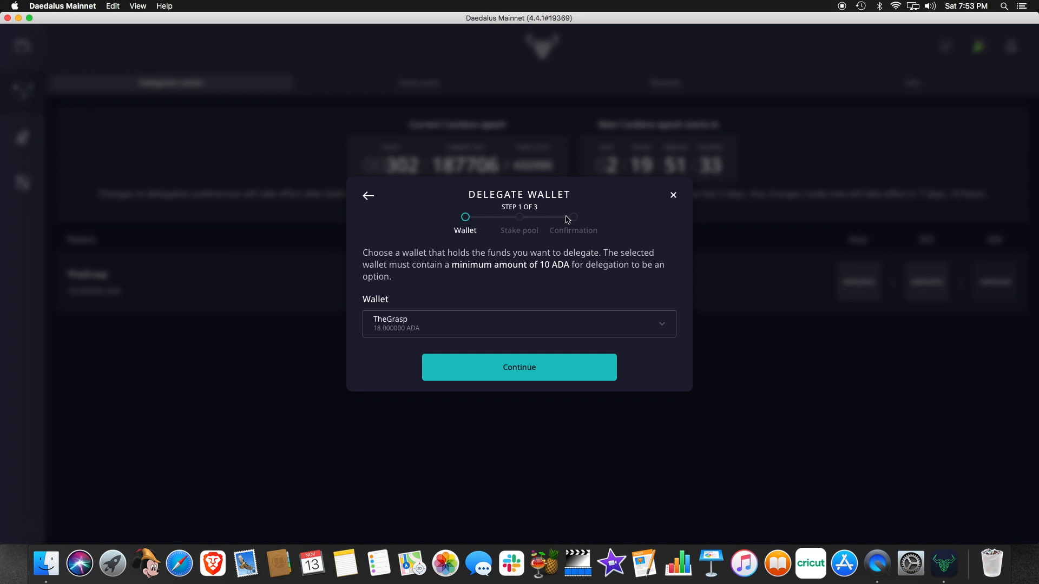
{"action": "mouse_move", "coordinate": [492, 327]}
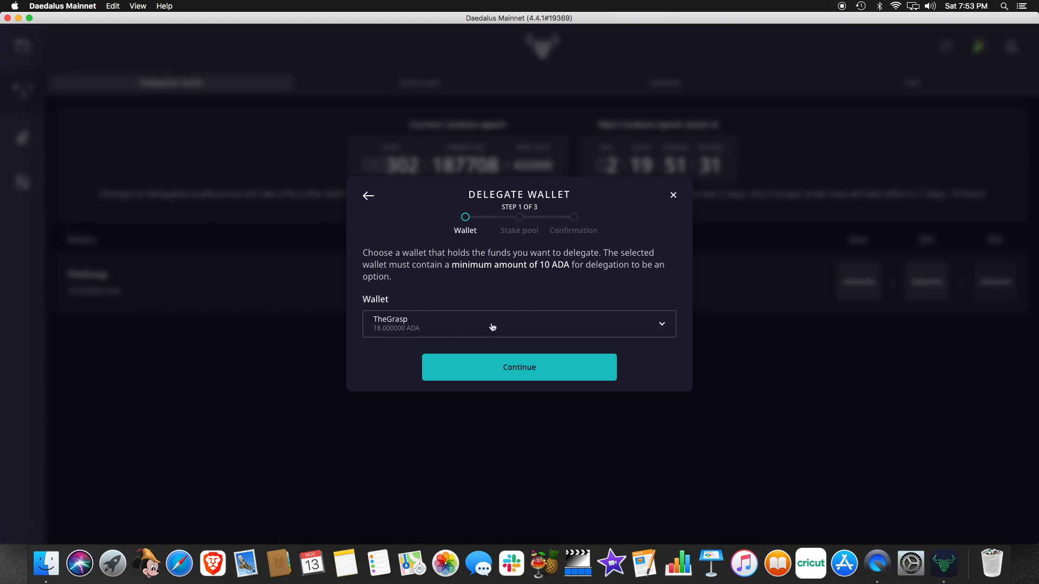
{"action": "left_click", "coordinate": [519, 366]}
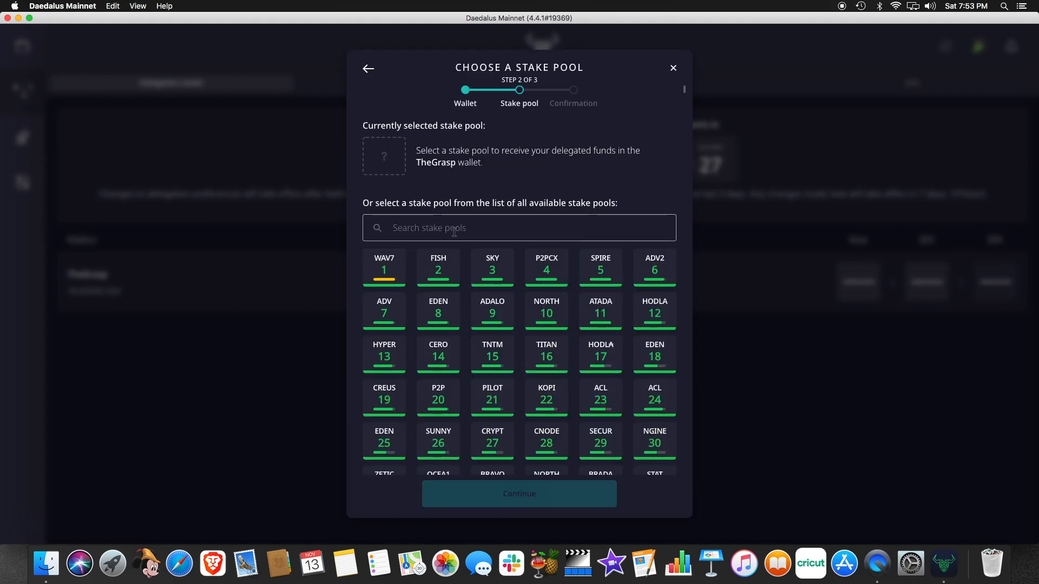
Step: Search 'Gal', select the GALT1 pool, and advance to step-3 confirmation
{"action": "type", "text": "Gal"}
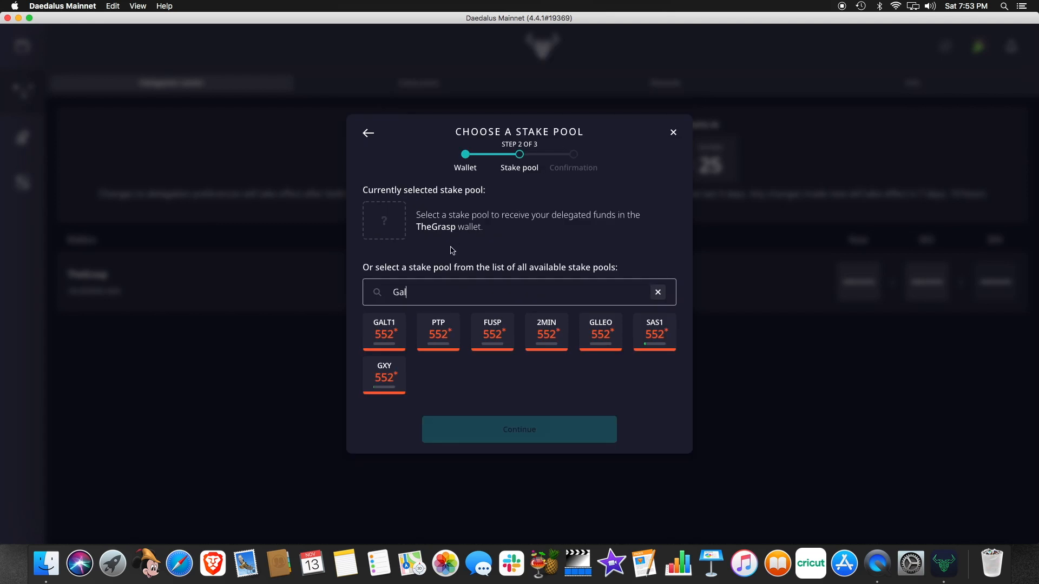
{"action": "left_click", "coordinate": [384, 332]}
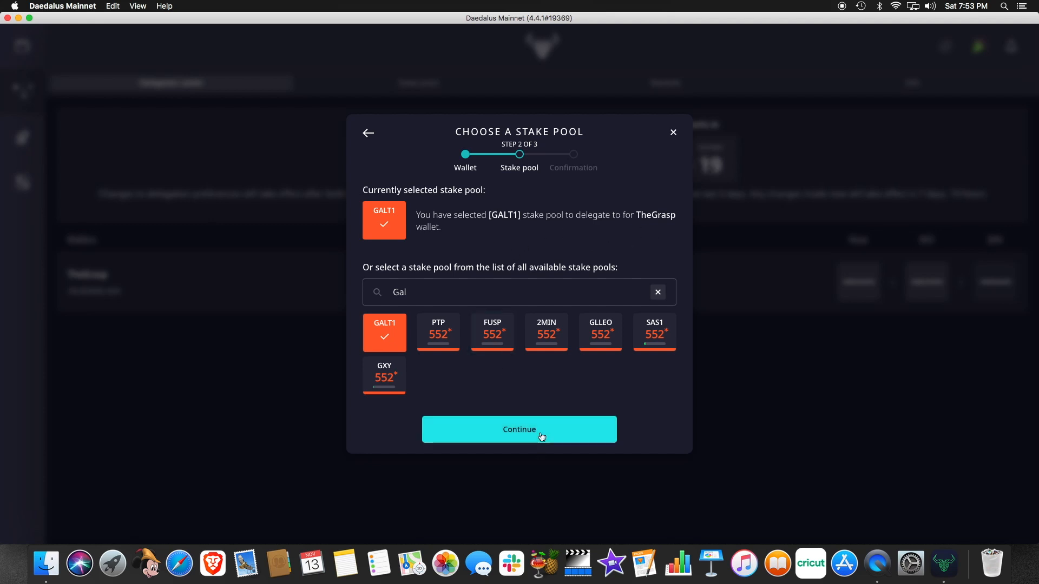
{"action": "left_click", "coordinate": [519, 429]}
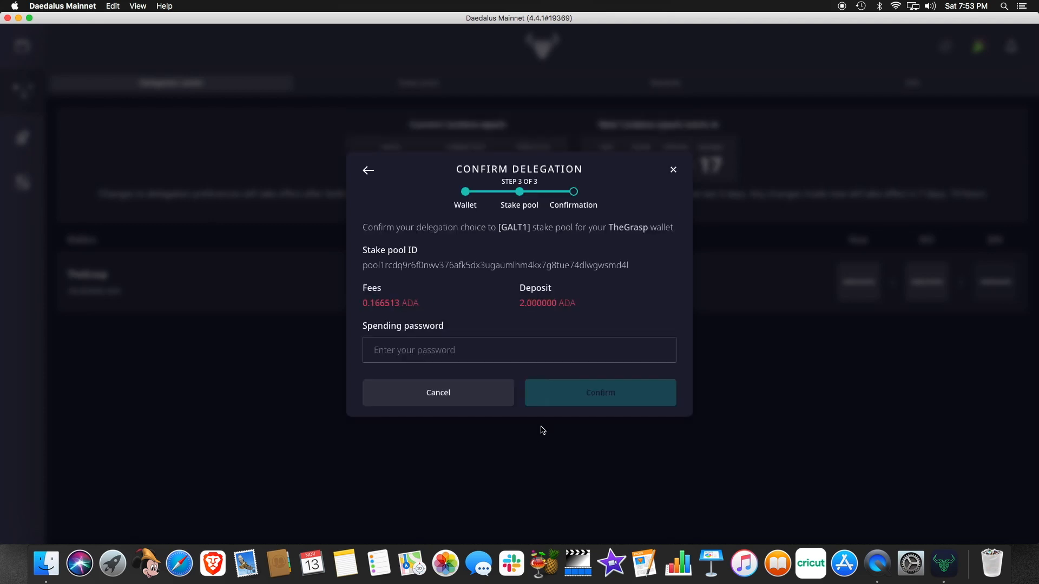
{"action": "mouse_move", "coordinate": [493, 312]}
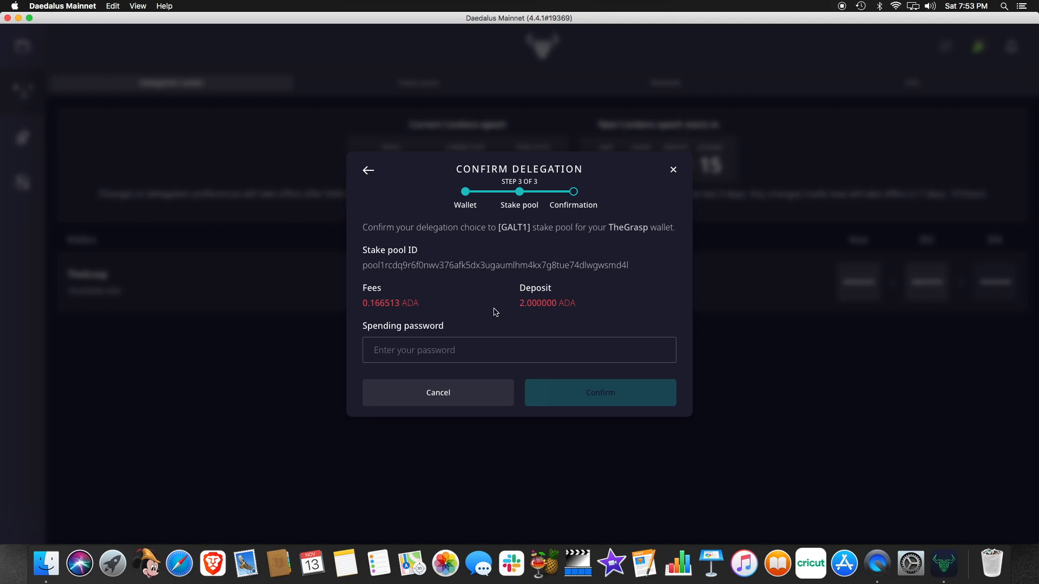
{"action": "mouse_move", "coordinate": [362, 314]}
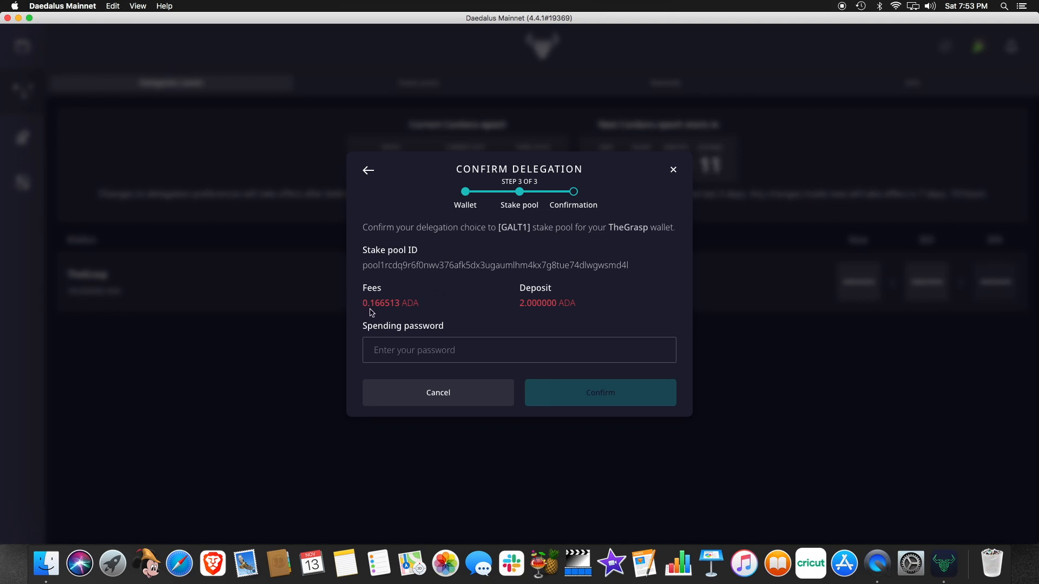
{"action": "mouse_move", "coordinate": [440, 290]}
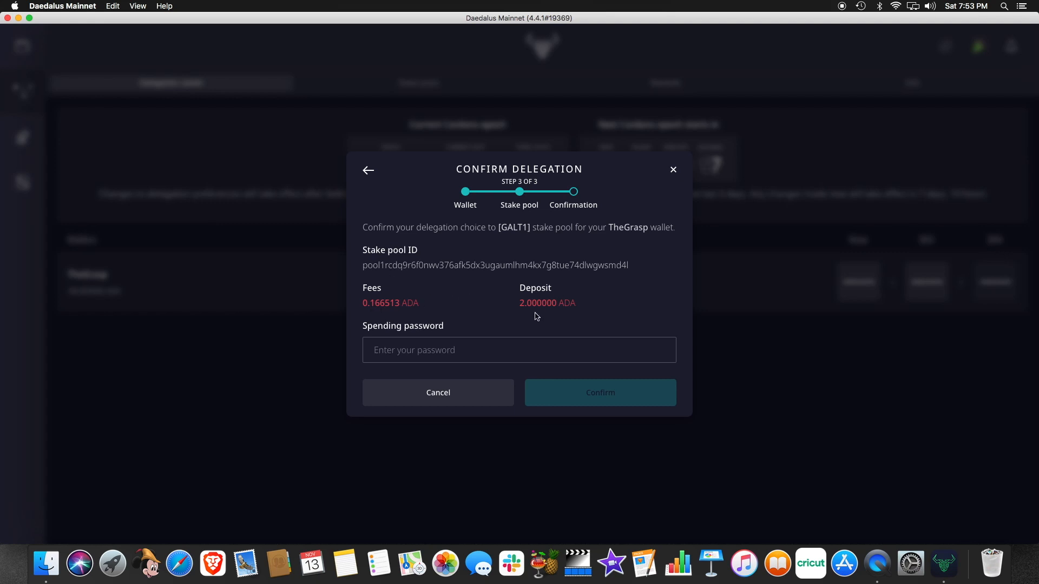
Step: Enter the spending password and confirm TheGrasp's delegation to GALT1
{"action": "left_click", "coordinate": [519, 350]}
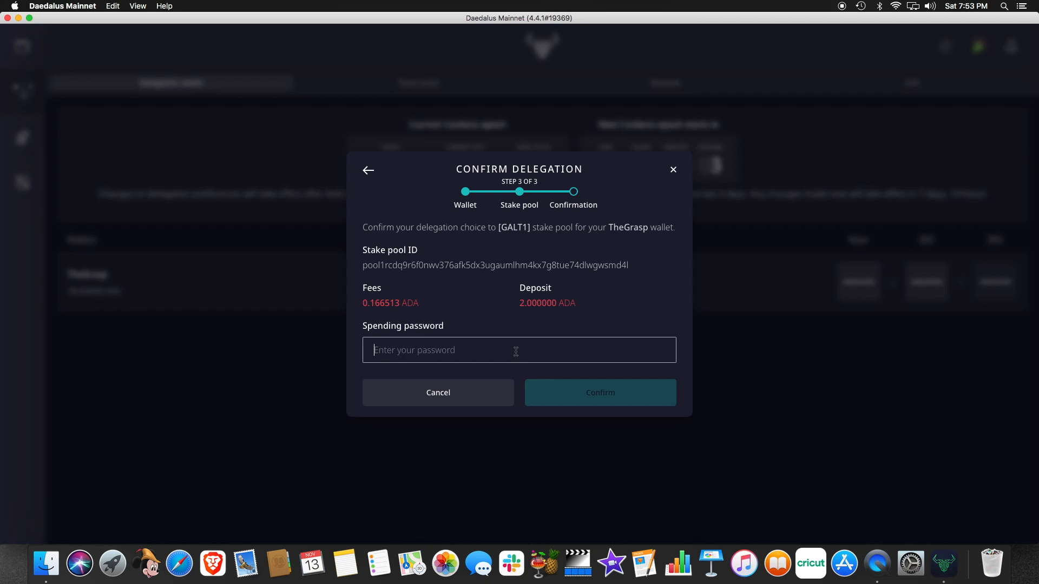
{"action": "type", "text": "••"}
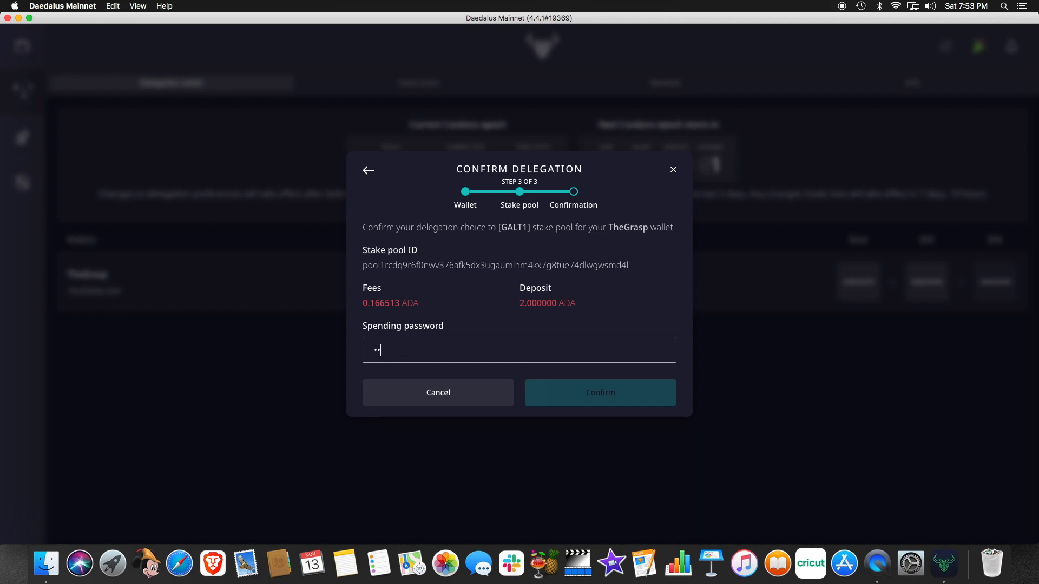
{"action": "type", "text": "password"}
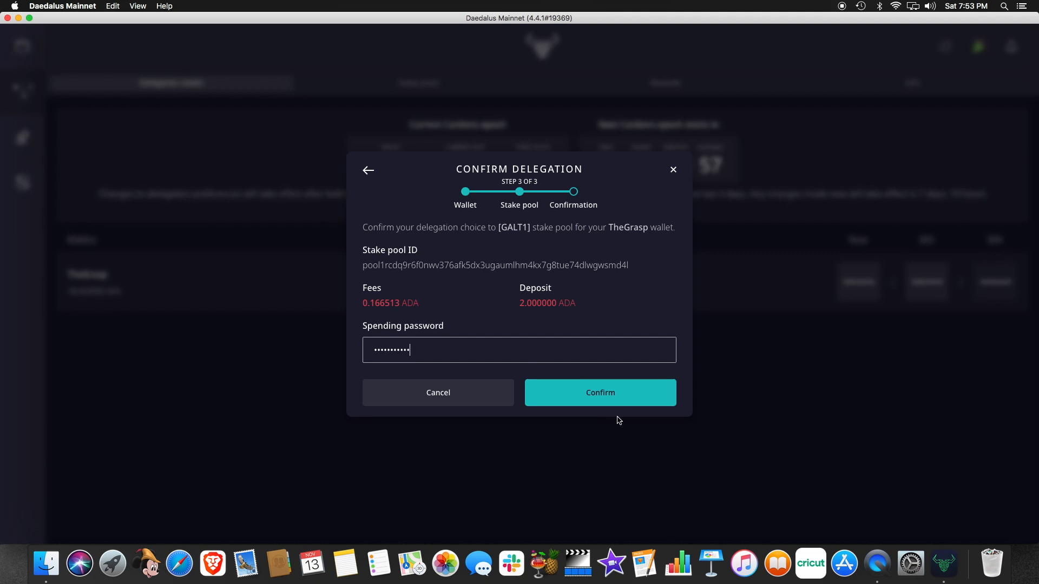
{"action": "left_click", "coordinate": [599, 392]}
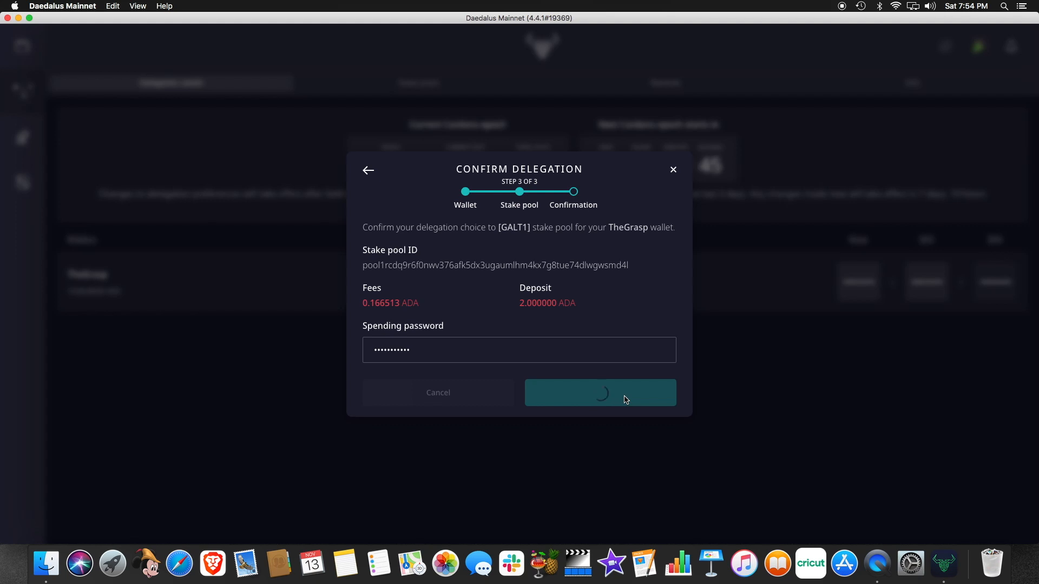
{"action": "left_click", "coordinate": [599, 392]}
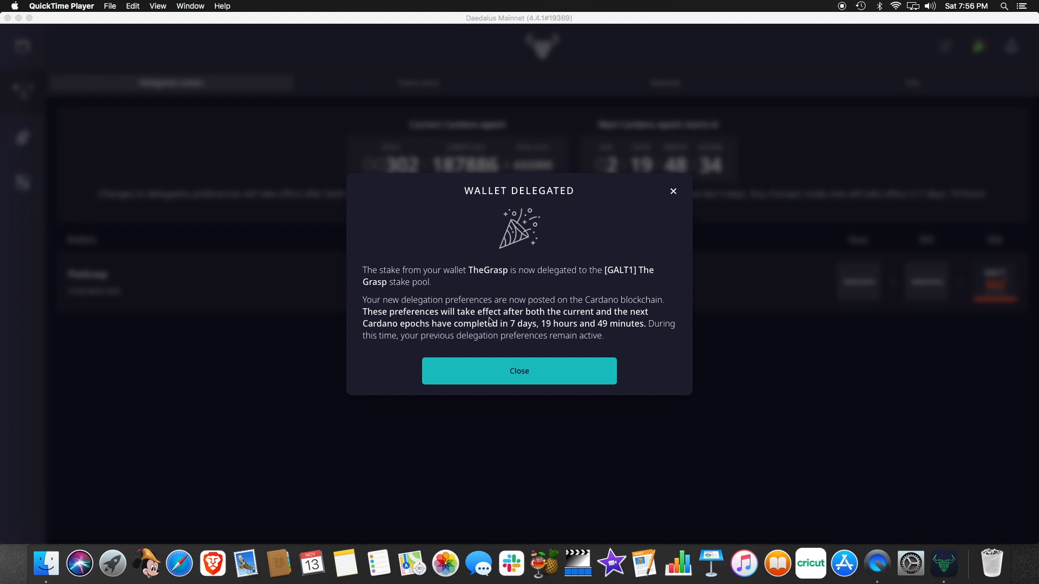
{"action": "mouse_move", "coordinate": [355, 308]}
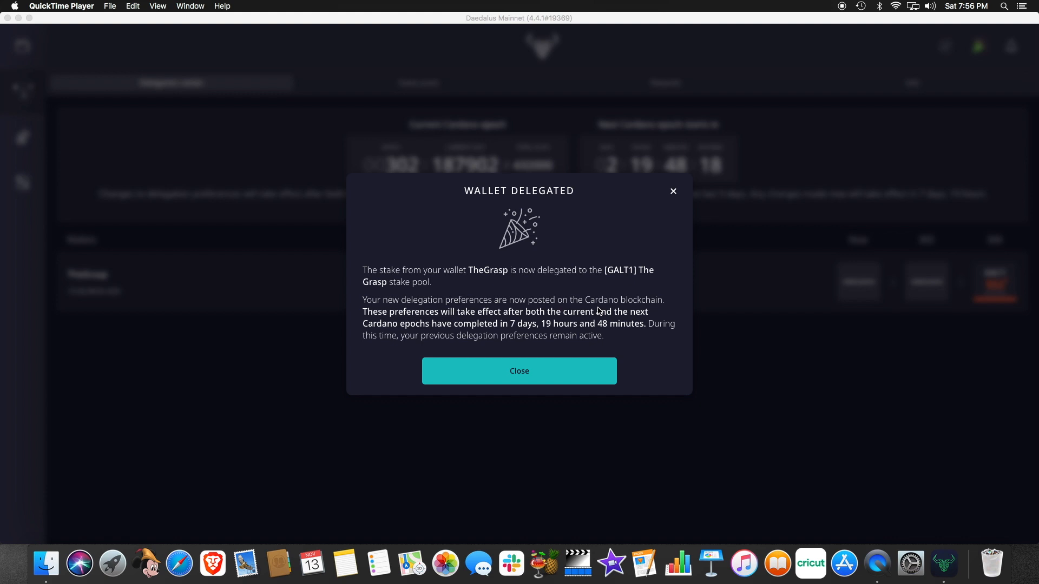
{"action": "mouse_move", "coordinate": [575, 359]}
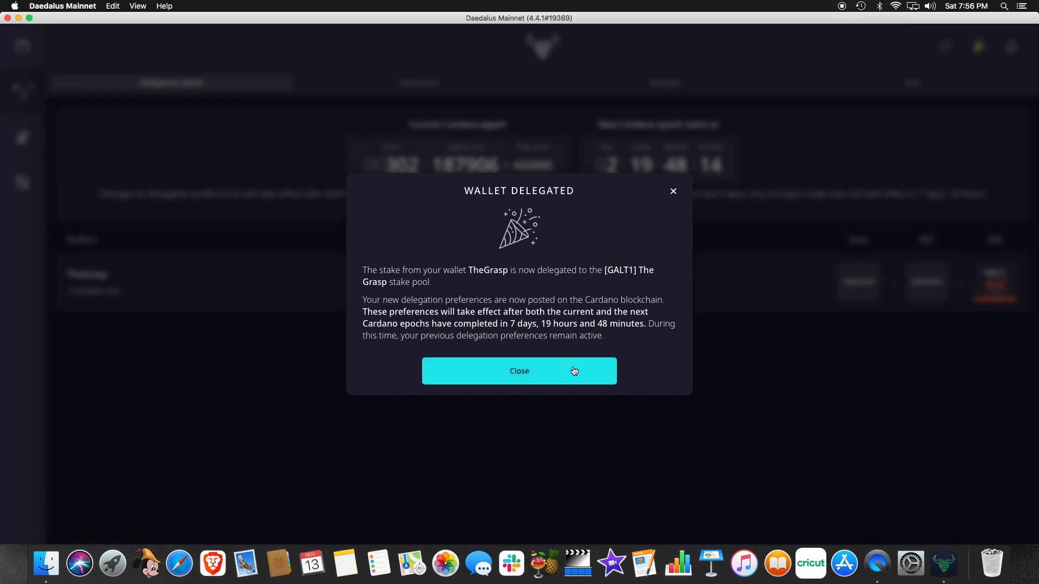
Step: Close the Wallet Delegated message to return to the delegation center
{"action": "left_click", "coordinate": [519, 370]}
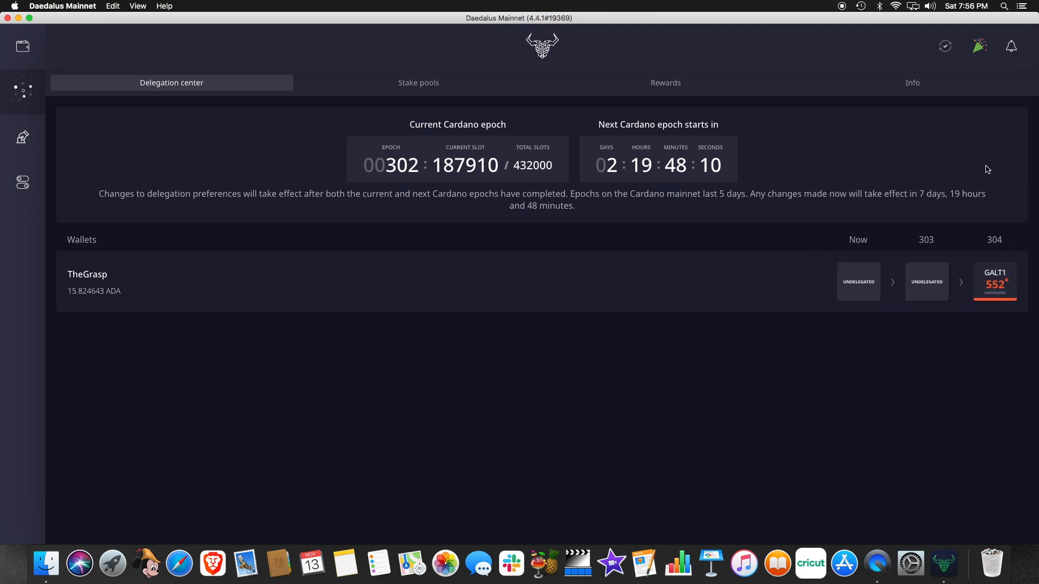
{"action": "mouse_move", "coordinate": [1002, 236]}
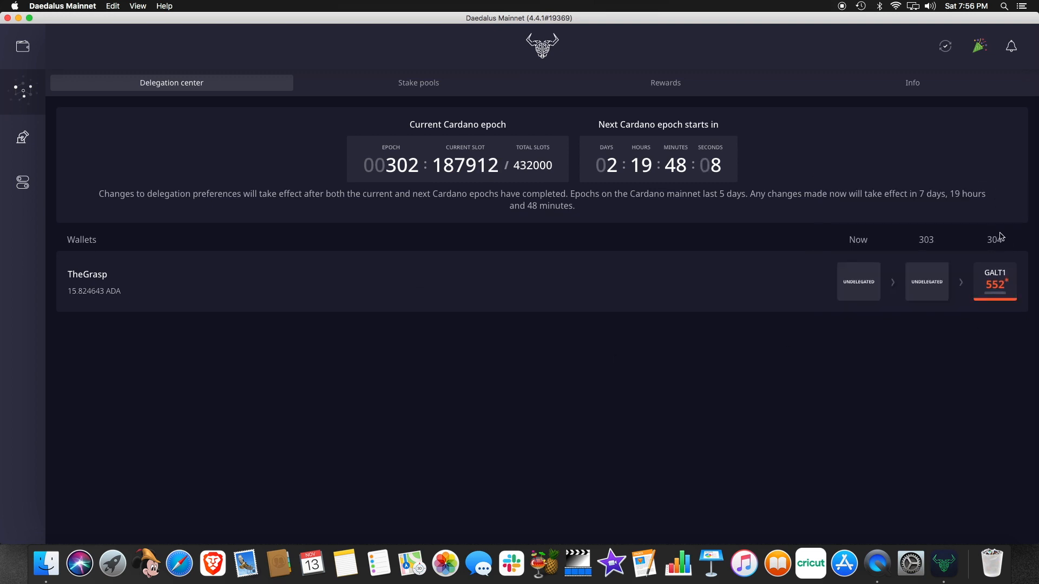
{"action": "mouse_move", "coordinate": [593, 239]}
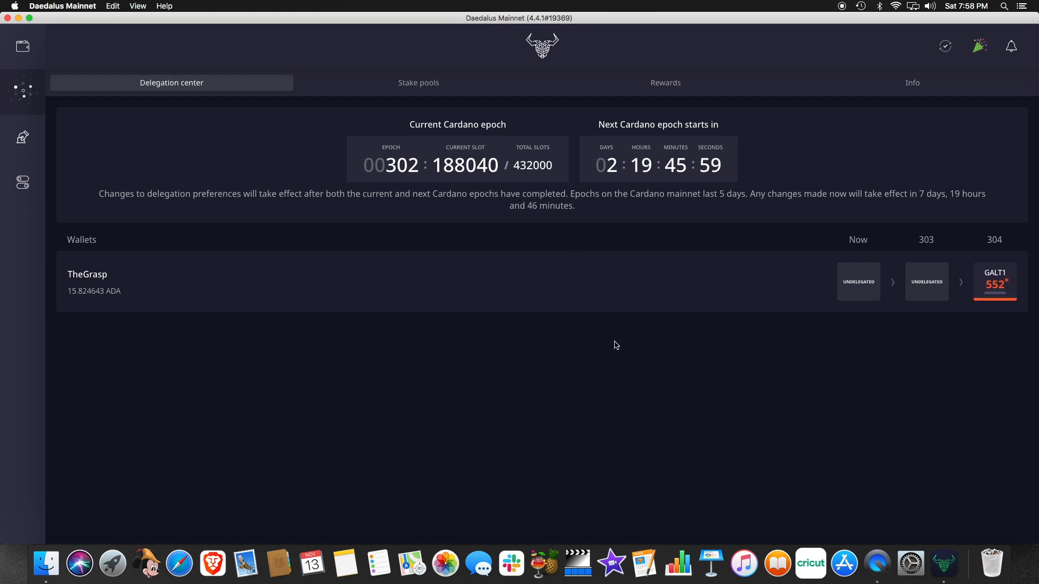
{"action": "mouse_move", "coordinate": [607, 341]}
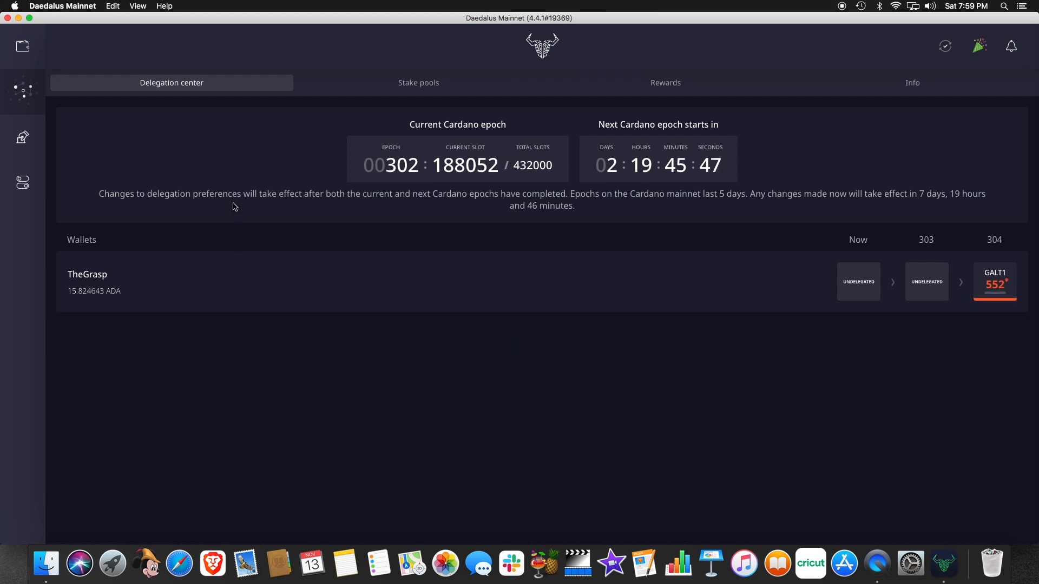
{"action": "mouse_move", "coordinate": [104, 158]}
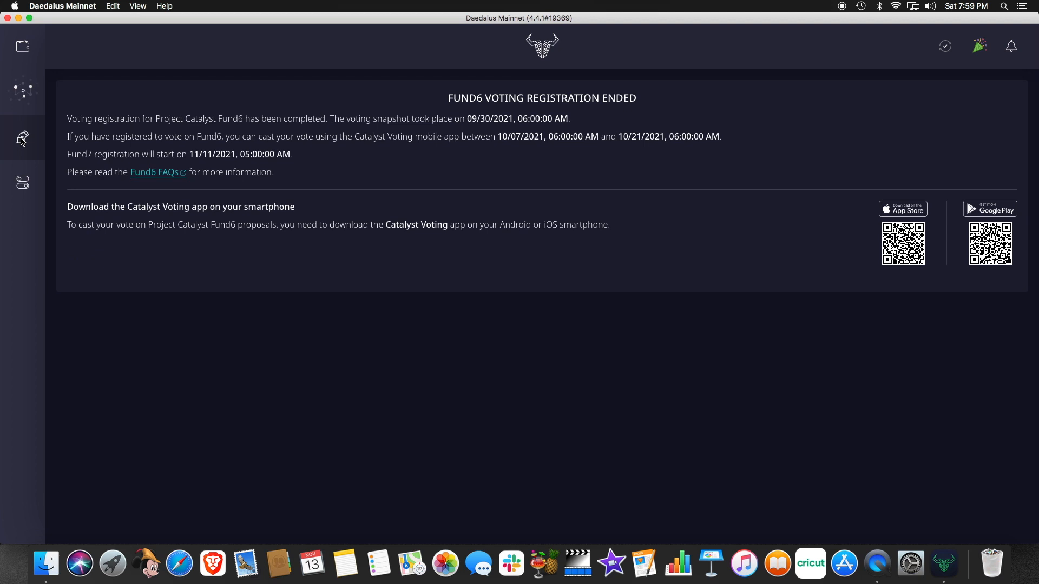
{"action": "mouse_move", "coordinate": [418, 173]}
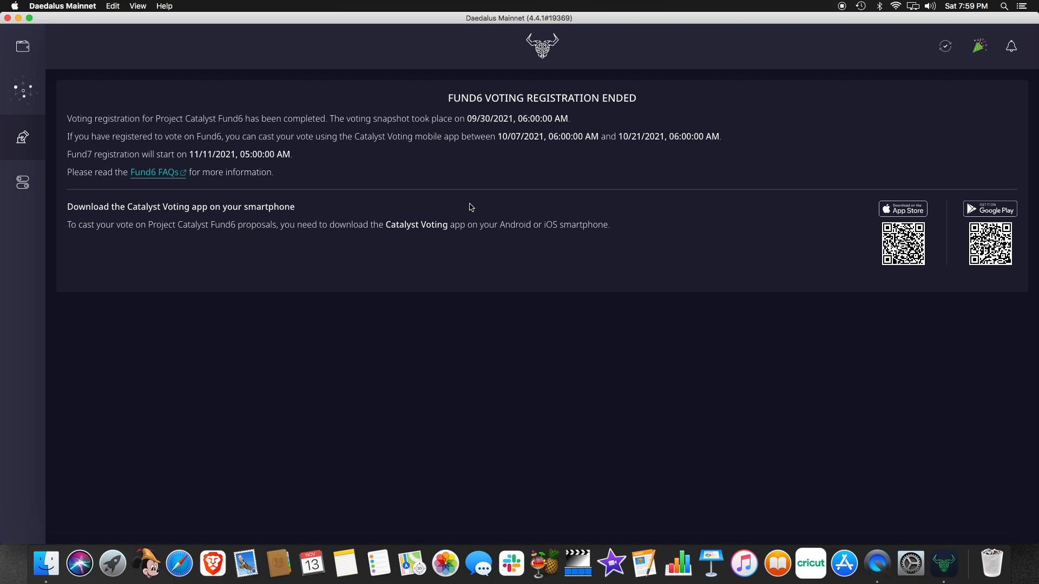
{"action": "mouse_move", "coordinate": [380, 162]}
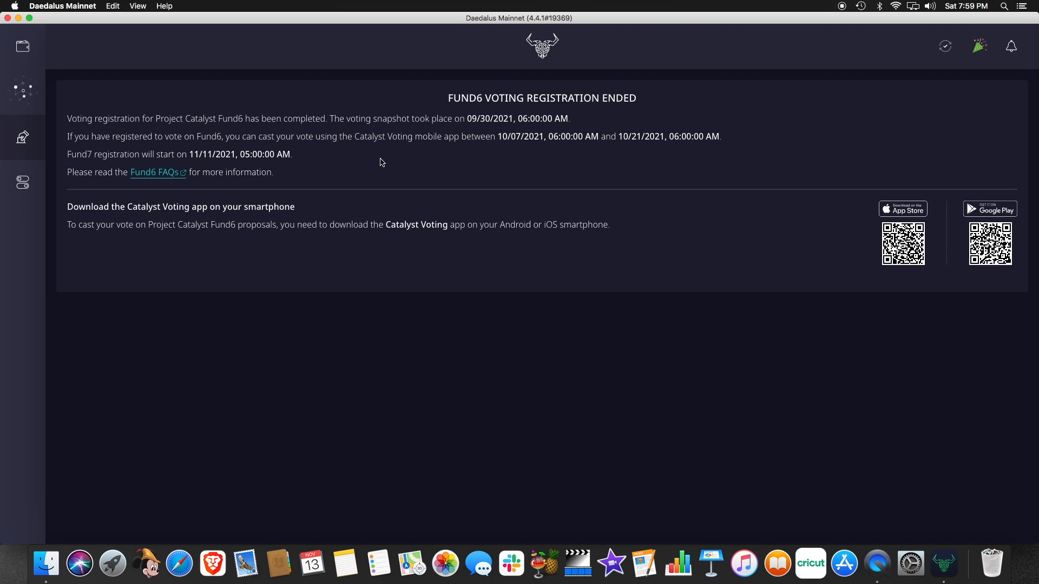
{"action": "mouse_move", "coordinate": [305, 164]}
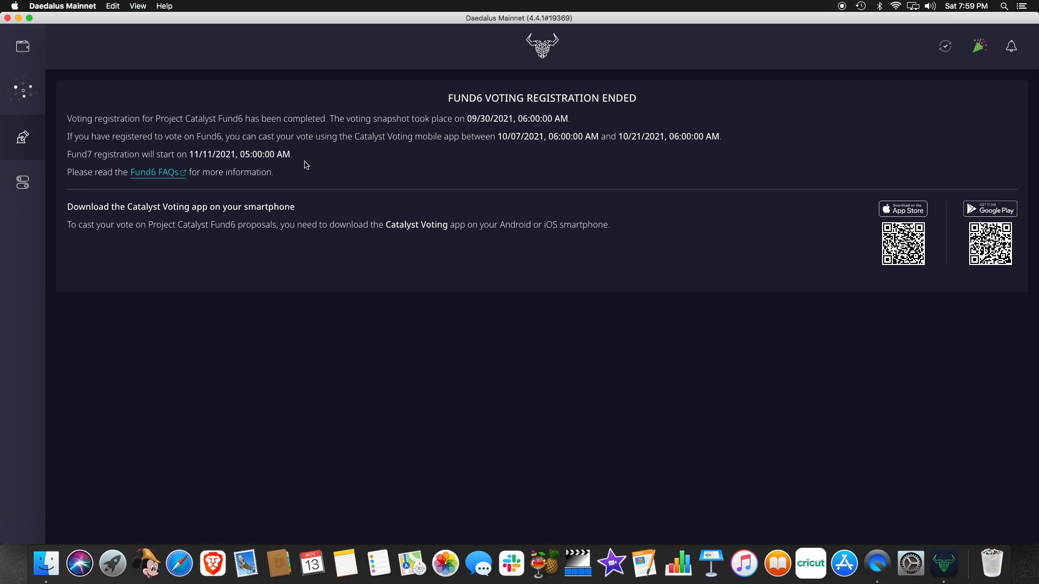
{"action": "mouse_move", "coordinate": [26, 136]}
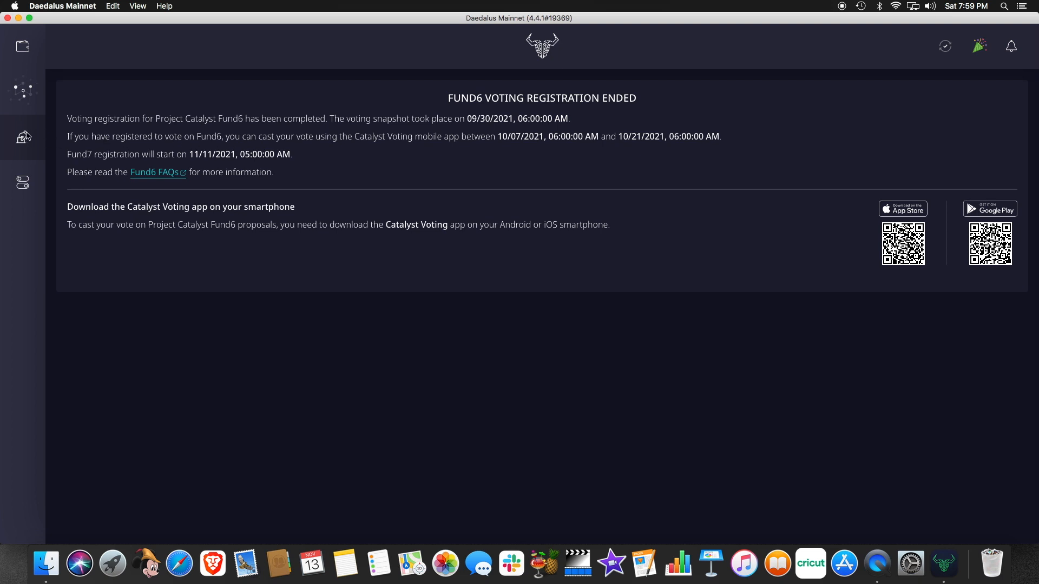